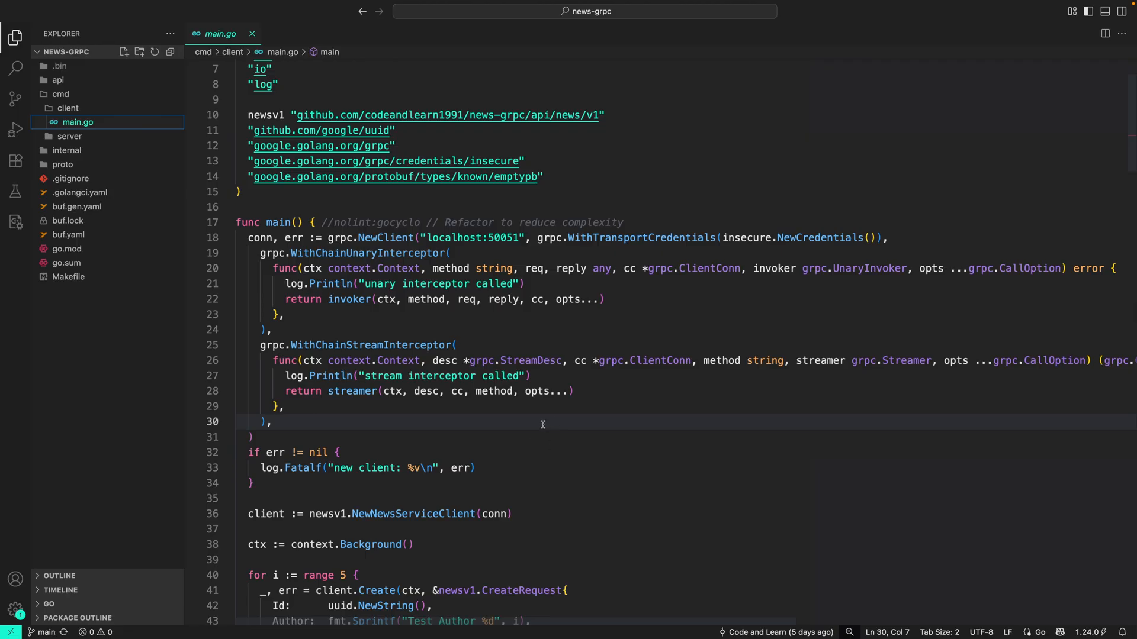
{"action": "mouse_move", "coordinate": [536, 428]}
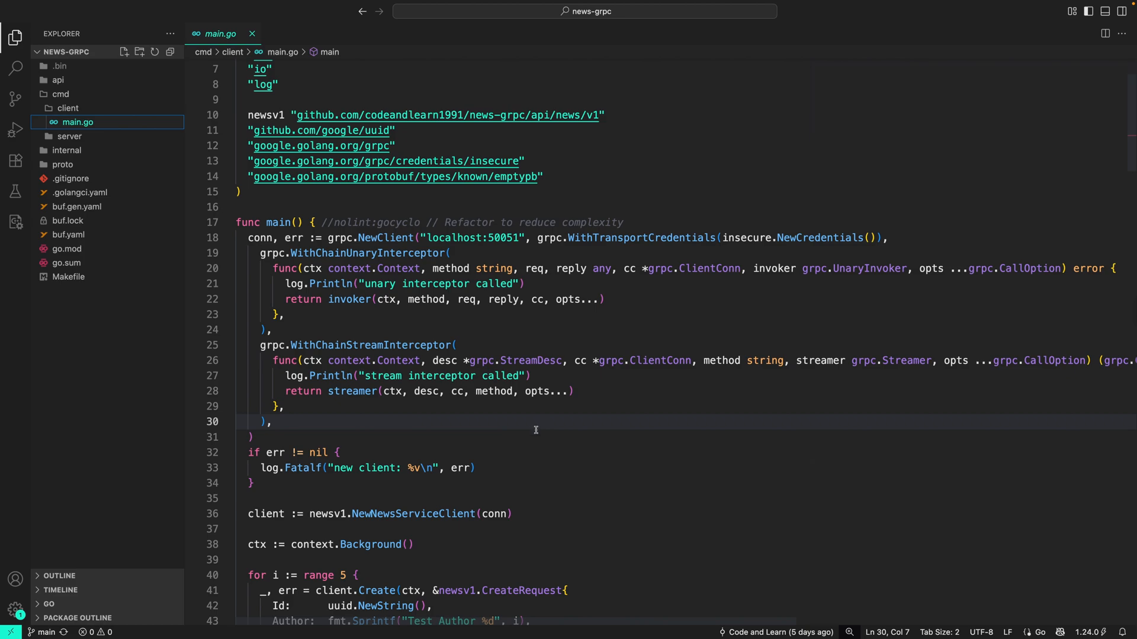
{"action": "mouse_move", "coordinate": [537, 435]}
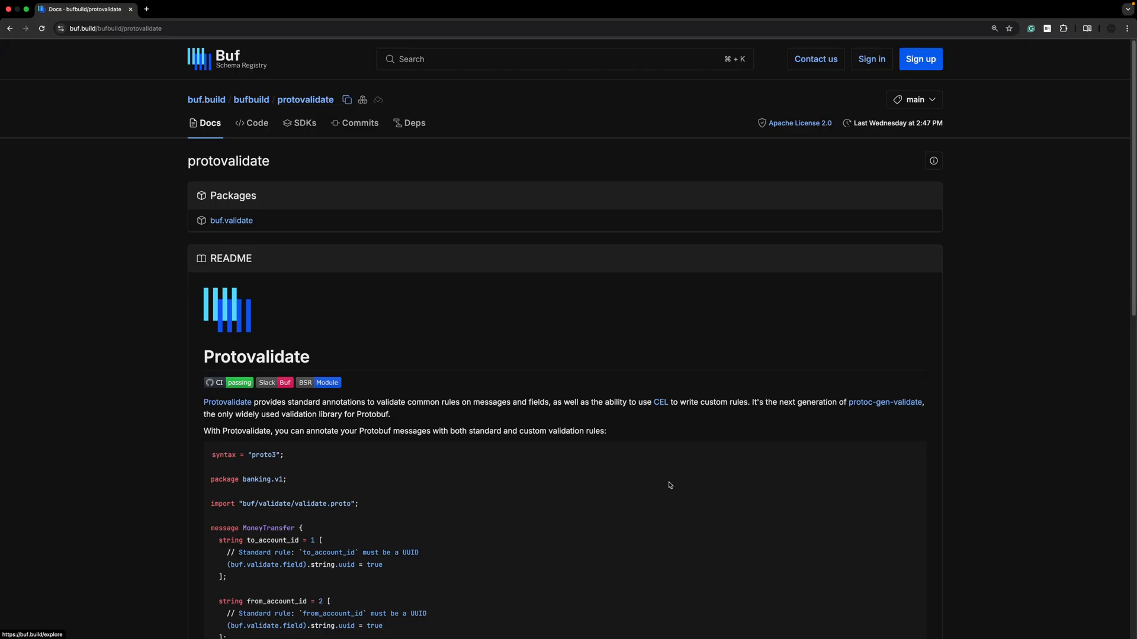
{"action": "scroll", "scroll_direction": "down", "scroll_amount": 3}
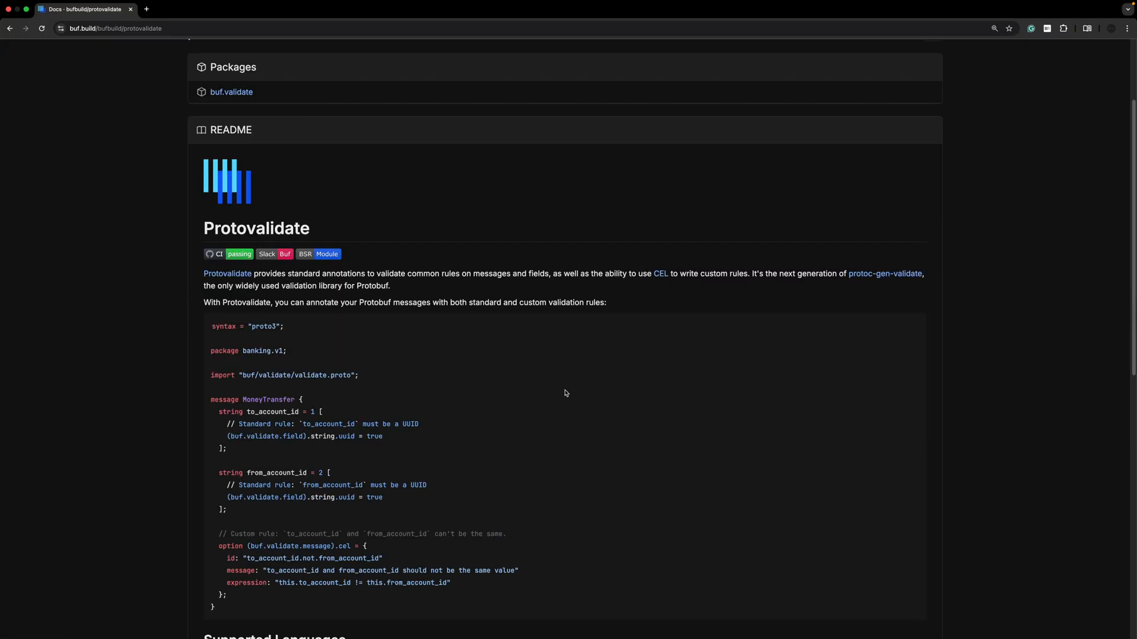
{"action": "scroll", "scroll_direction": "down", "scroll_amount": 3}
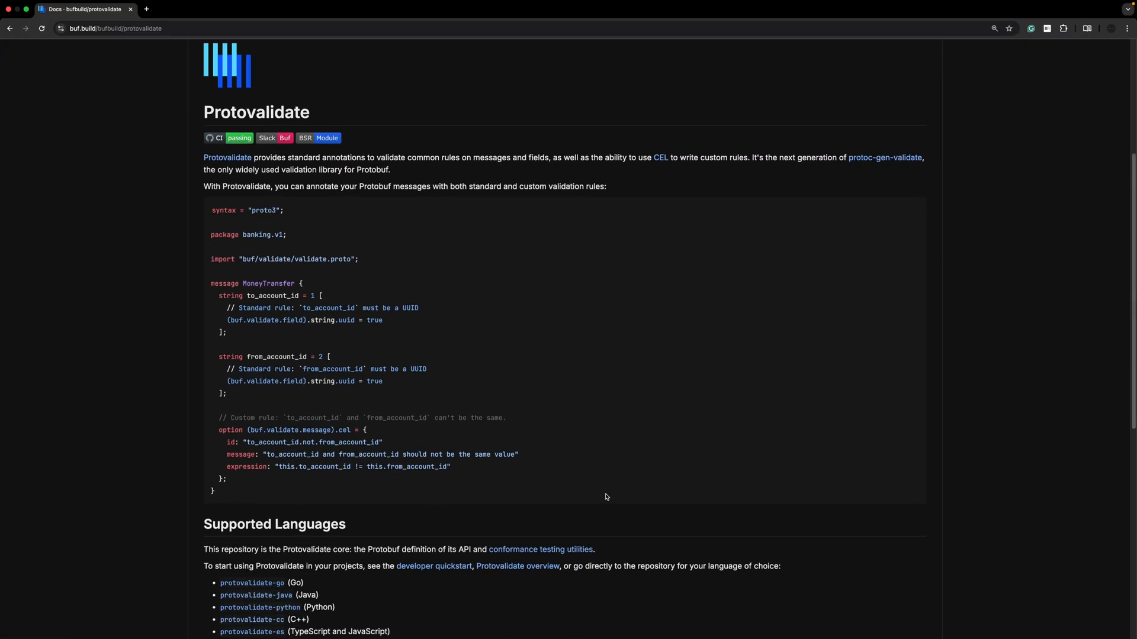
{"action": "scroll", "scroll_direction": "down", "scroll_amount": 3}
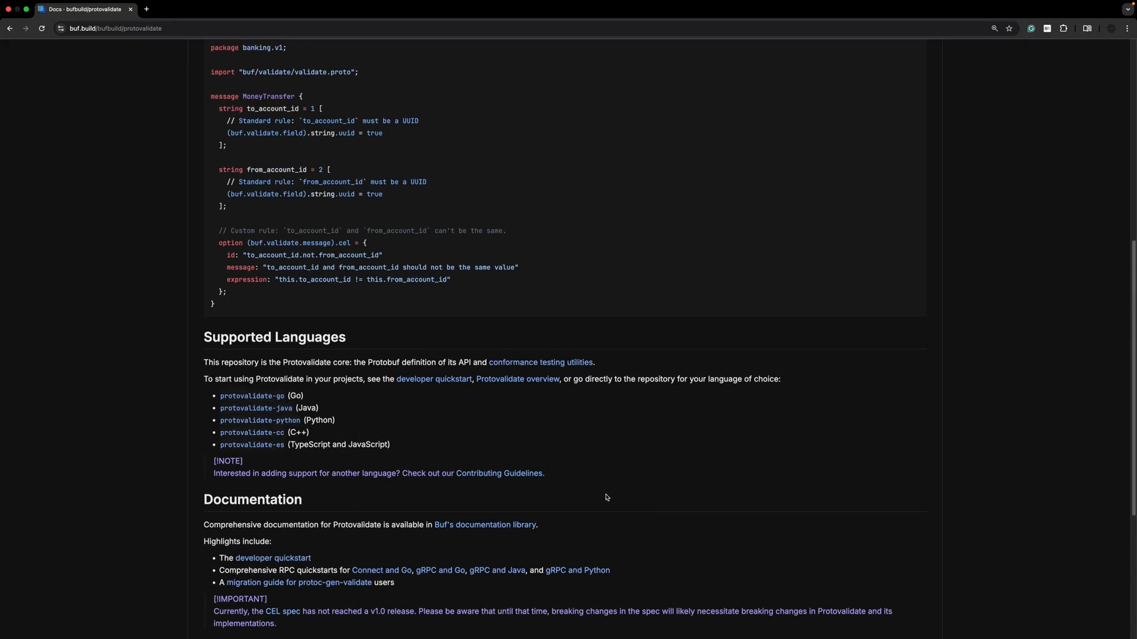
{"action": "scroll", "scroll_direction": "up", "scroll_amount": 3}
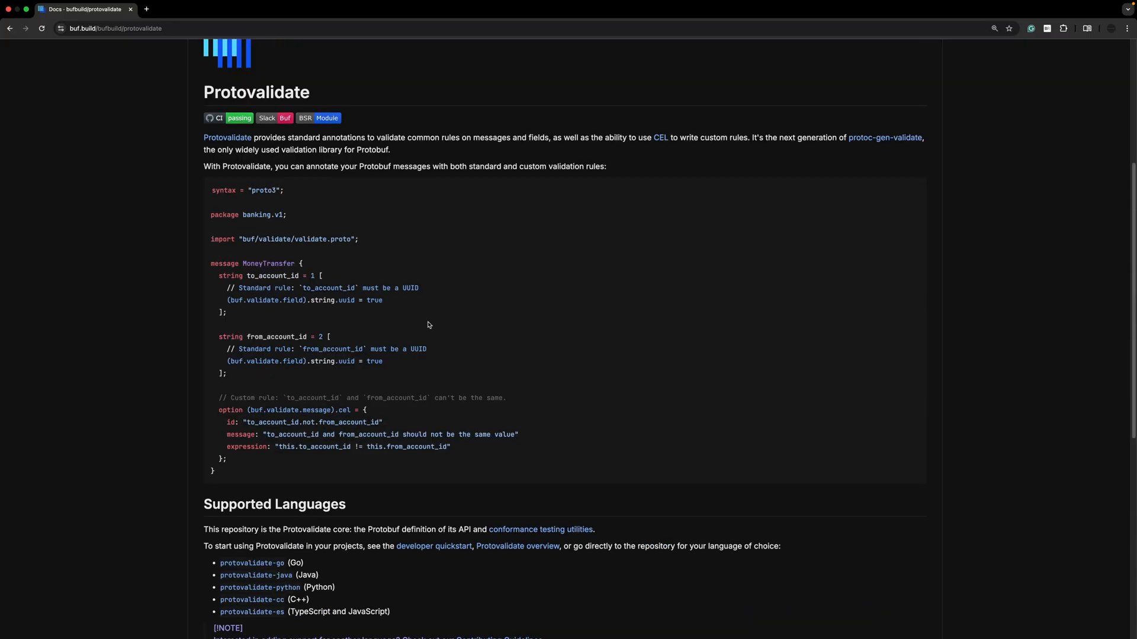
{"action": "mouse_move", "coordinate": [337, 319]}
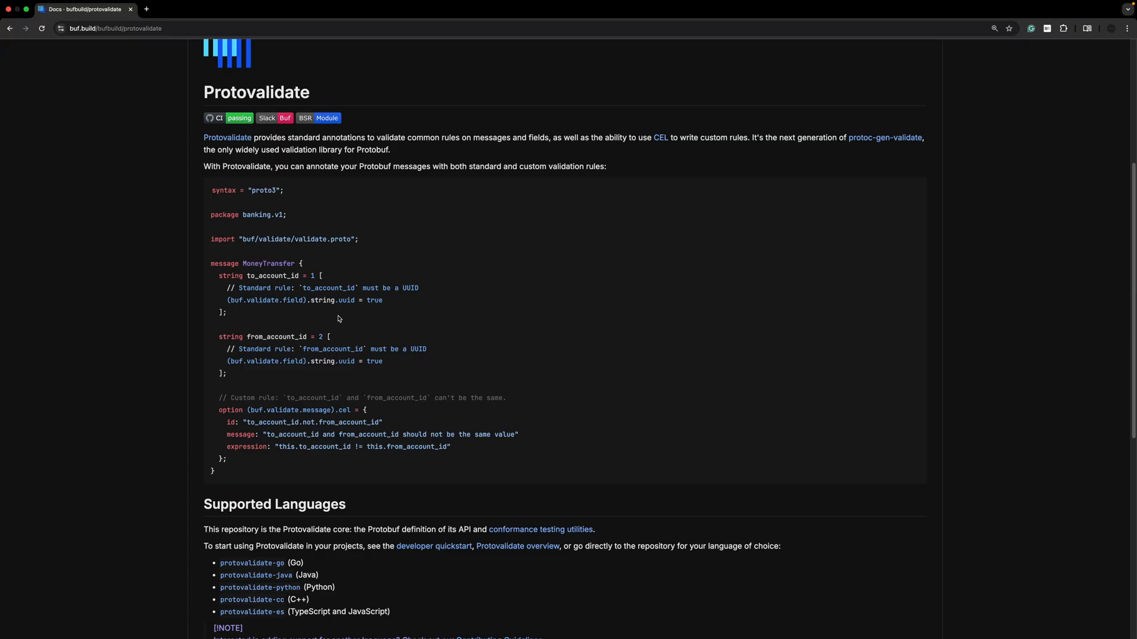
{"action": "mouse_move", "coordinate": [228, 302]}
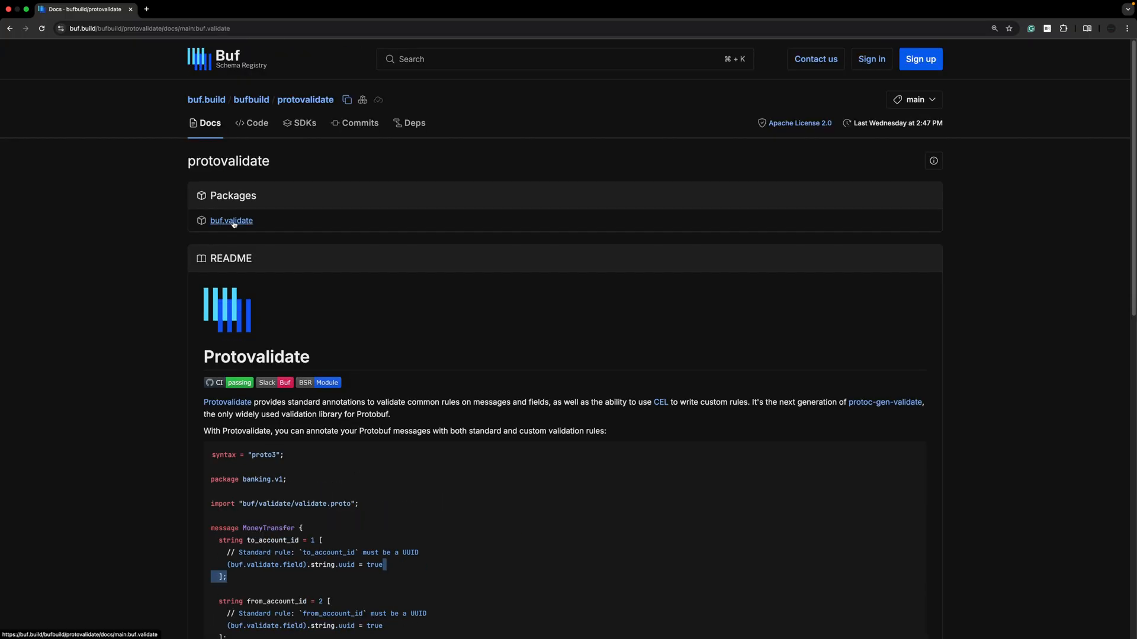
- Browse the buf.validate package reference down to its StringRules definition
{"action": "left_click", "coordinate": [231, 220]}
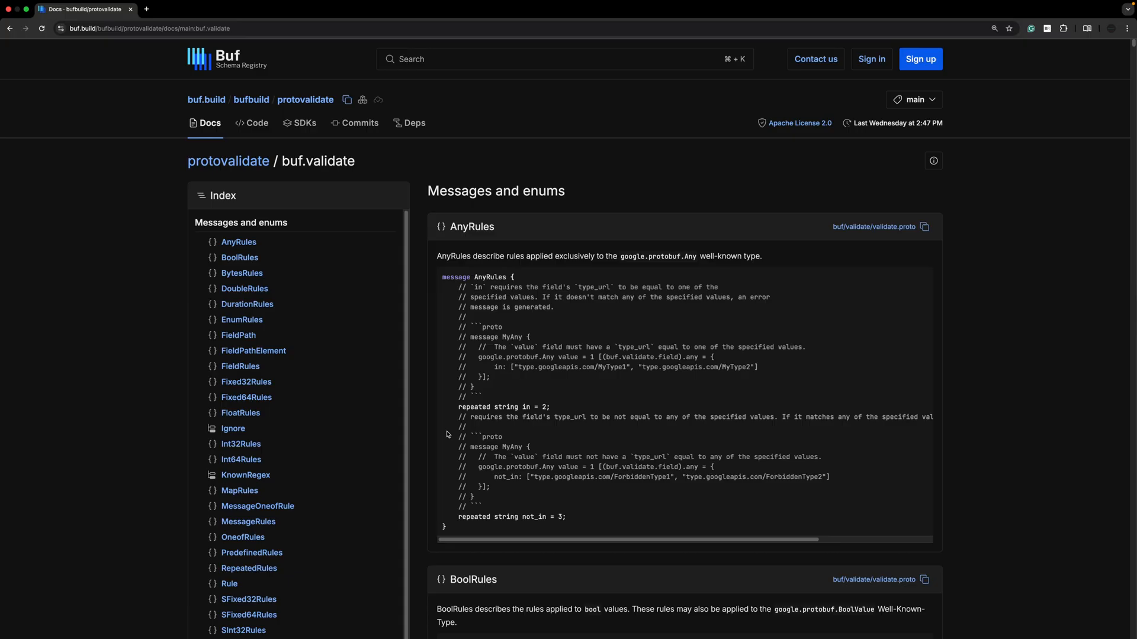
{"action": "scroll", "scroll_direction": "down", "scroll_amount": 3}
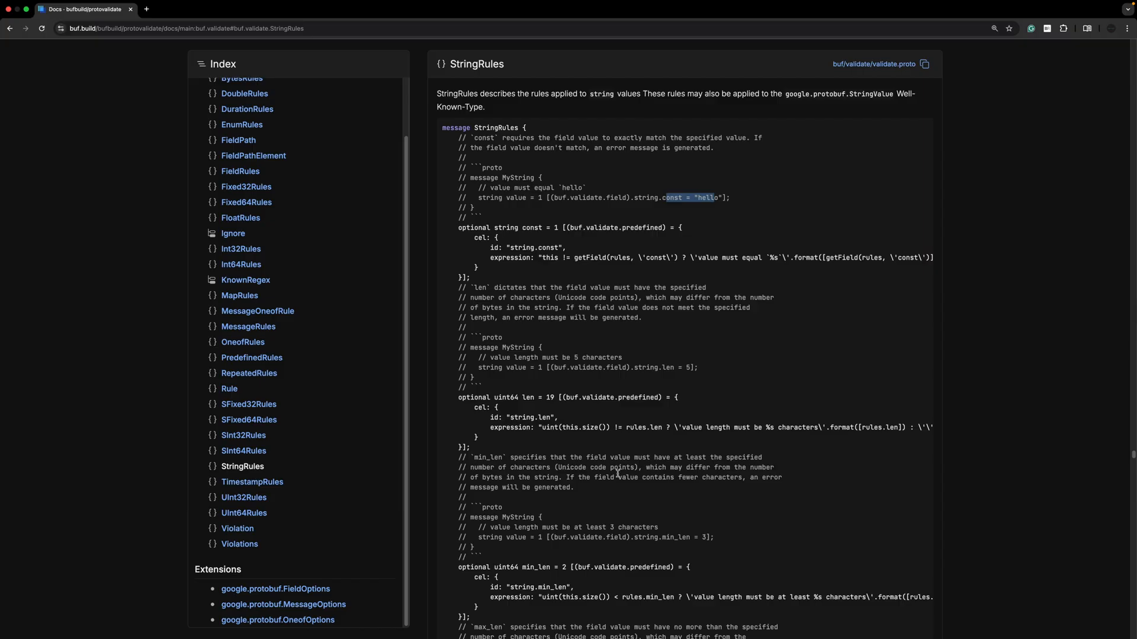
{"action": "scroll", "scroll_direction": "down", "scroll_amount": 3}
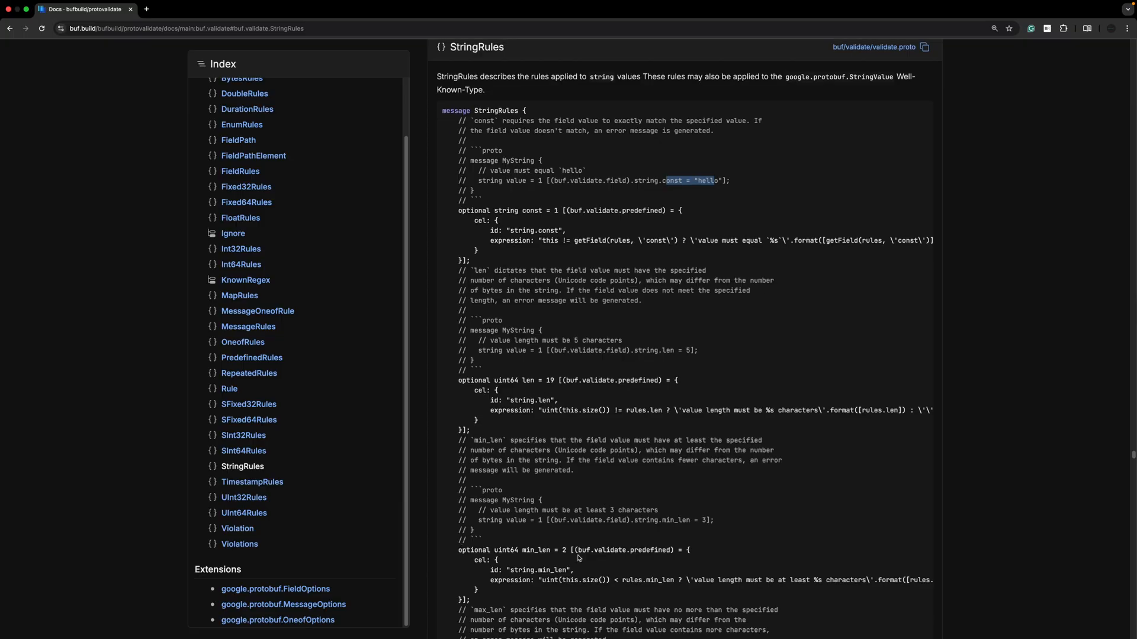
{"action": "scroll", "scroll_direction": "down", "scroll_amount": 3}
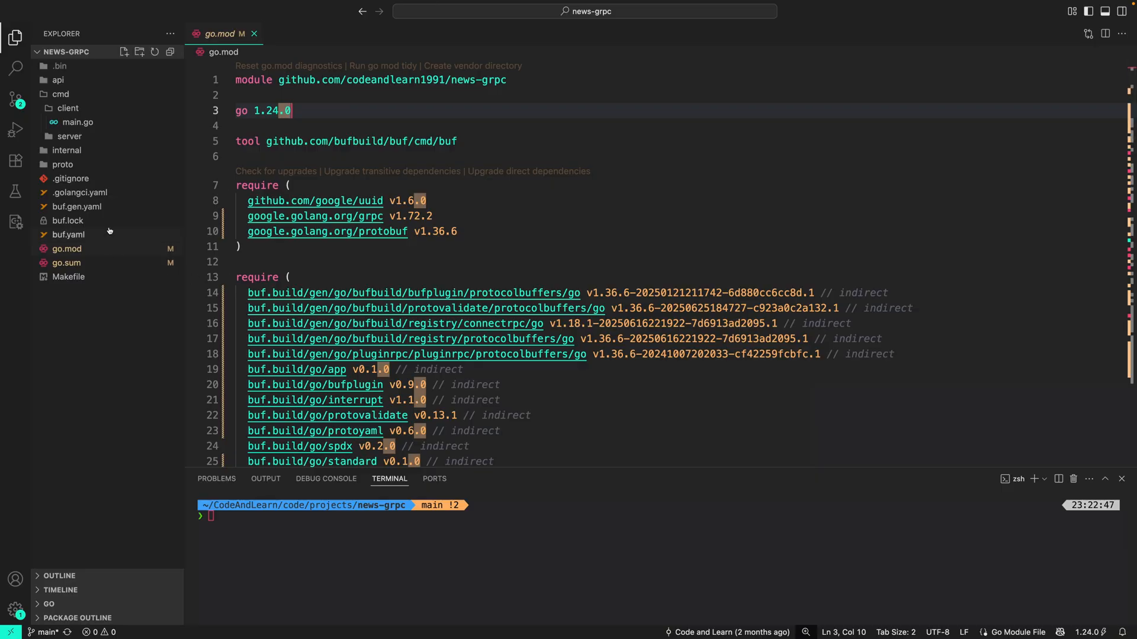
- Review go.mod, buf.yaml's protovalidate v0.13.1 dependency and buf.gen.yaml, then view news.proto
{"action": "left_click", "coordinate": [66, 249]}
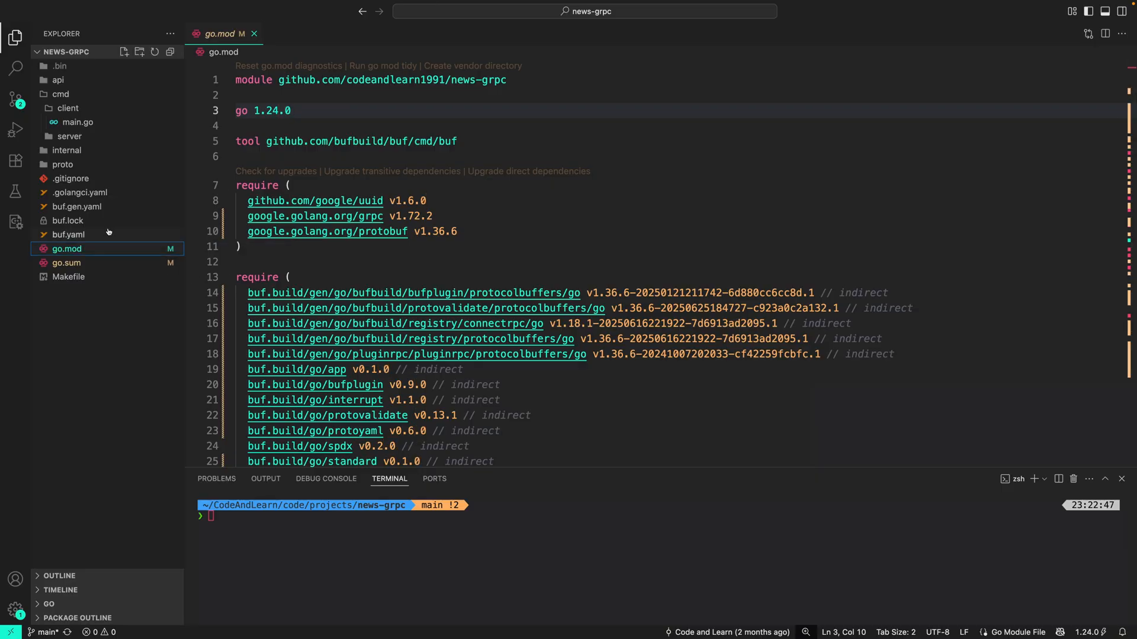
{"action": "left_click", "coordinate": [68, 234]}
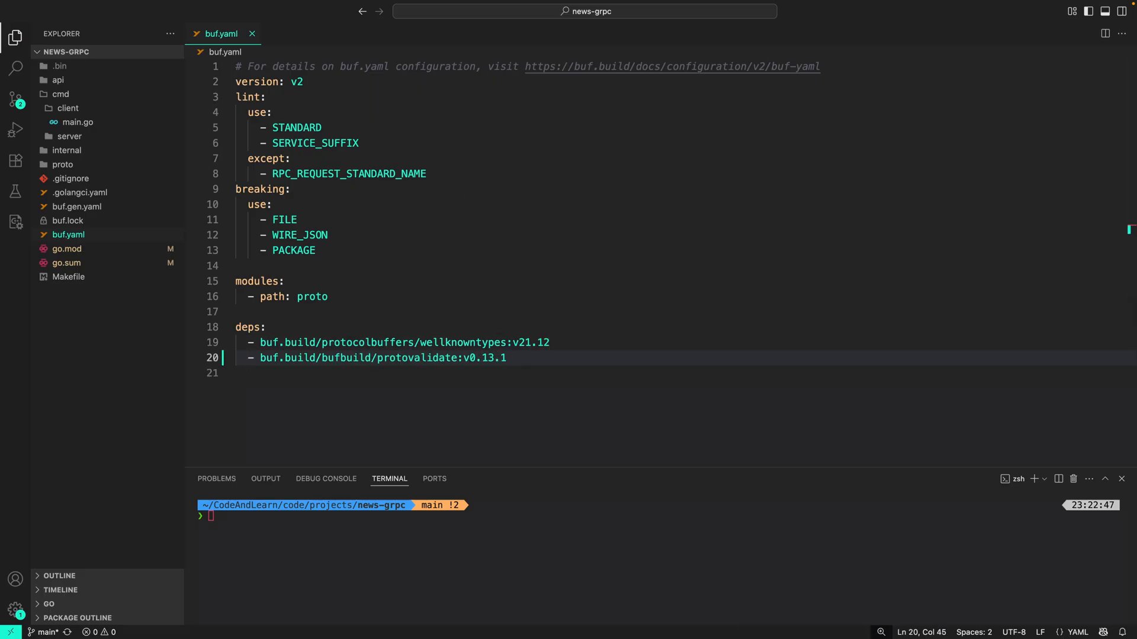
{"action": "left_click", "coordinate": [77, 206]}
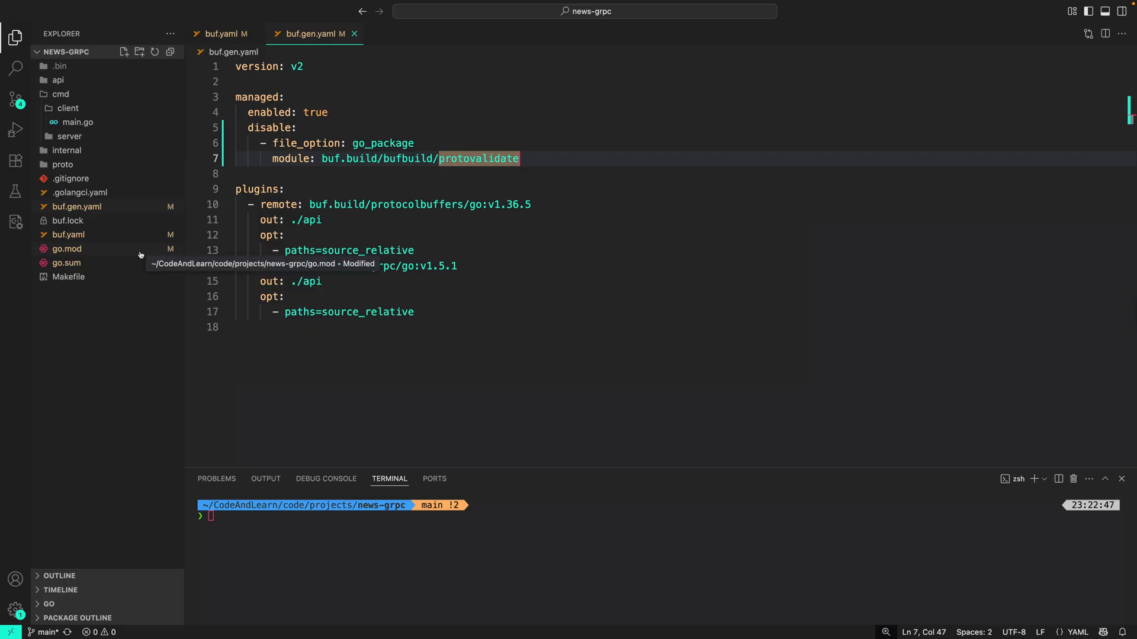
{"action": "left_click", "coordinate": [63, 165]}
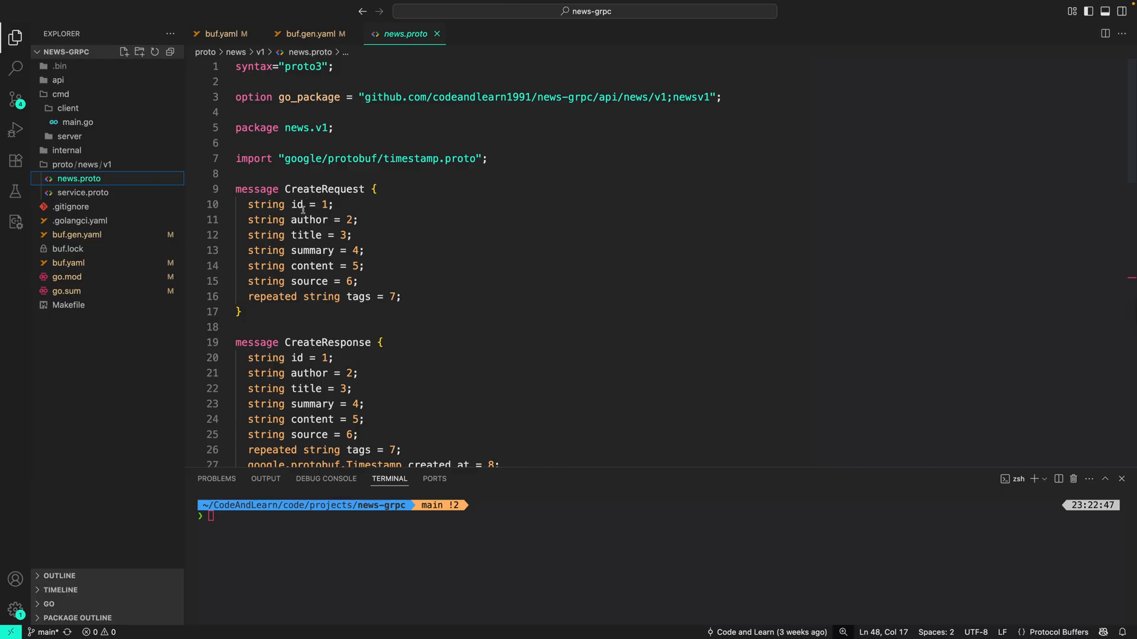
- Mark CreateRequest.id with (buf.validate.field).string.uuid = true and import buf/validate/validate.proto
{"action": "type", "text": "[]"}
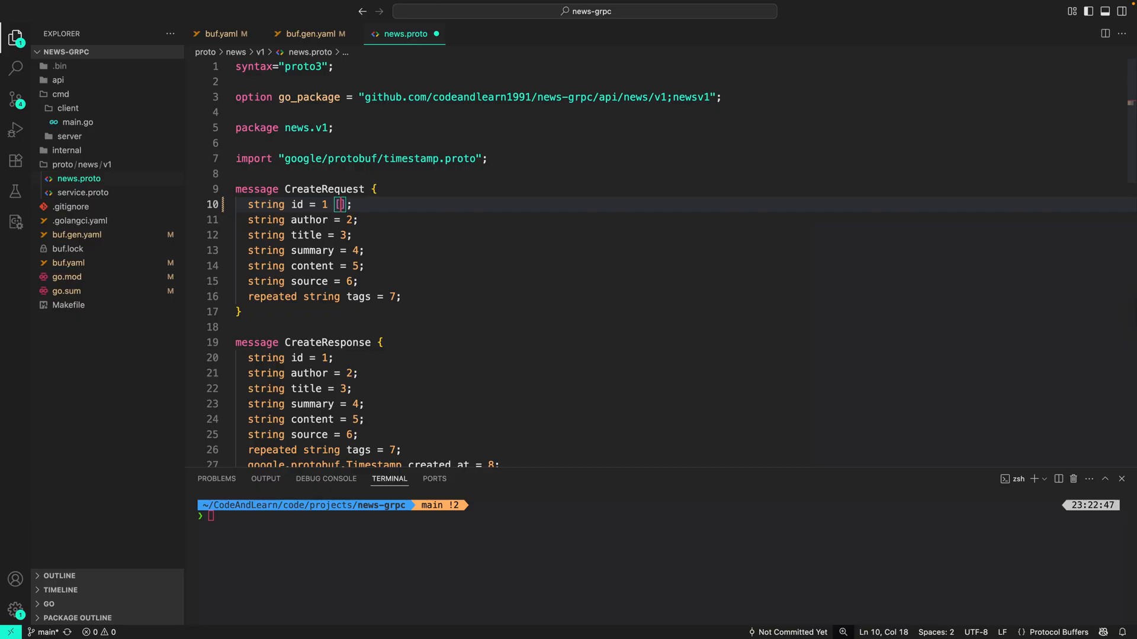
{"action": "type", "text": "()"}
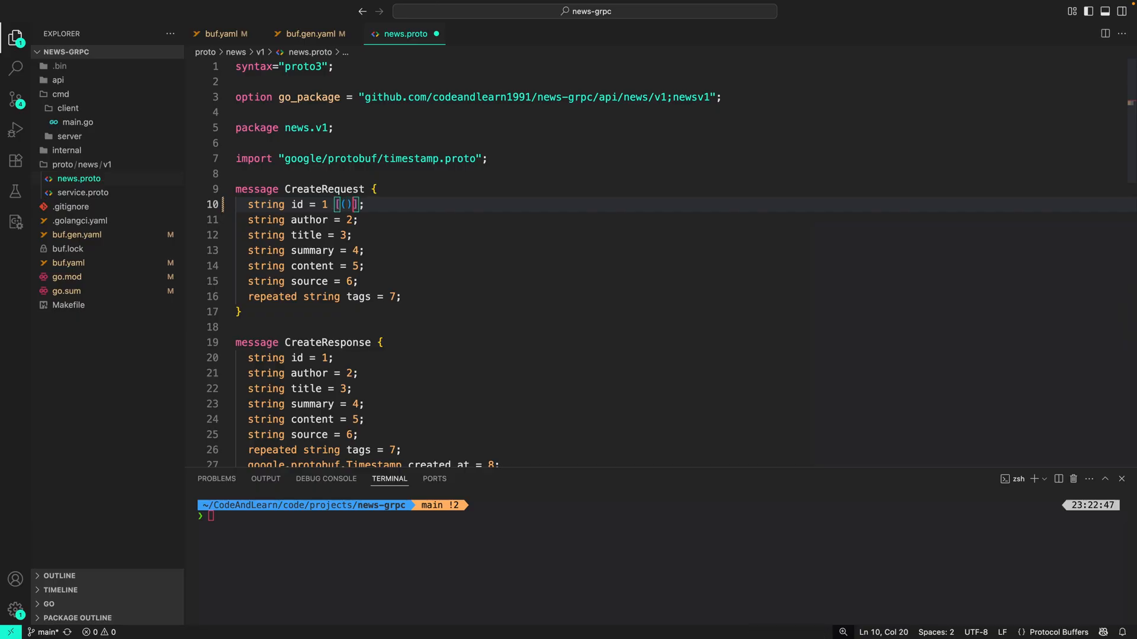
{"action": "type", "text": "buf.validate.field"}
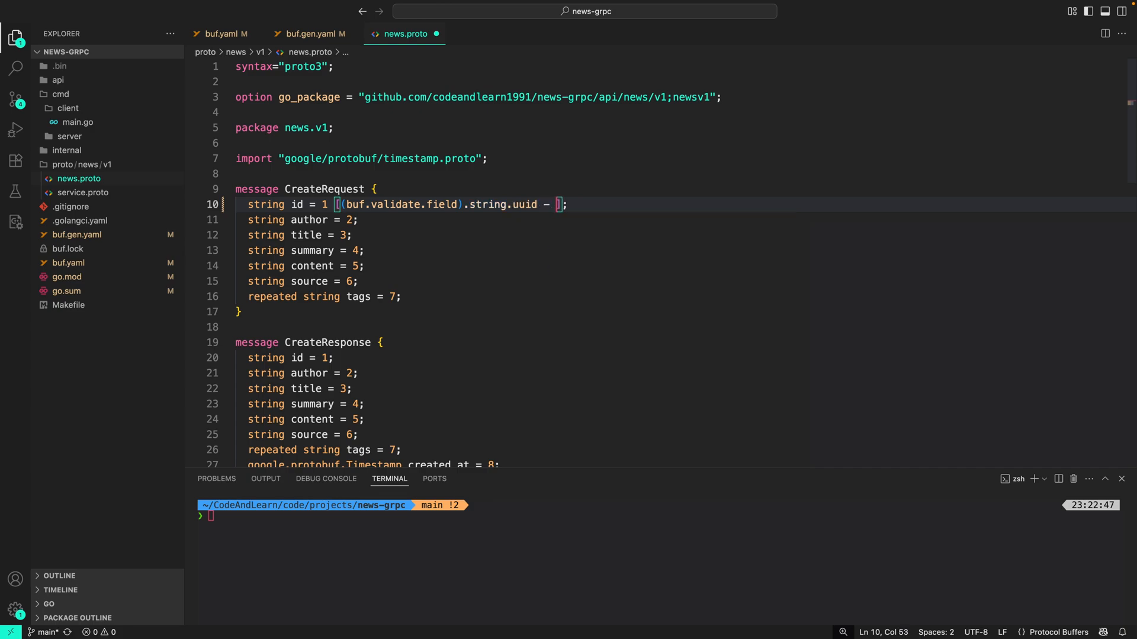
{"action": "type", "text": "= true"}
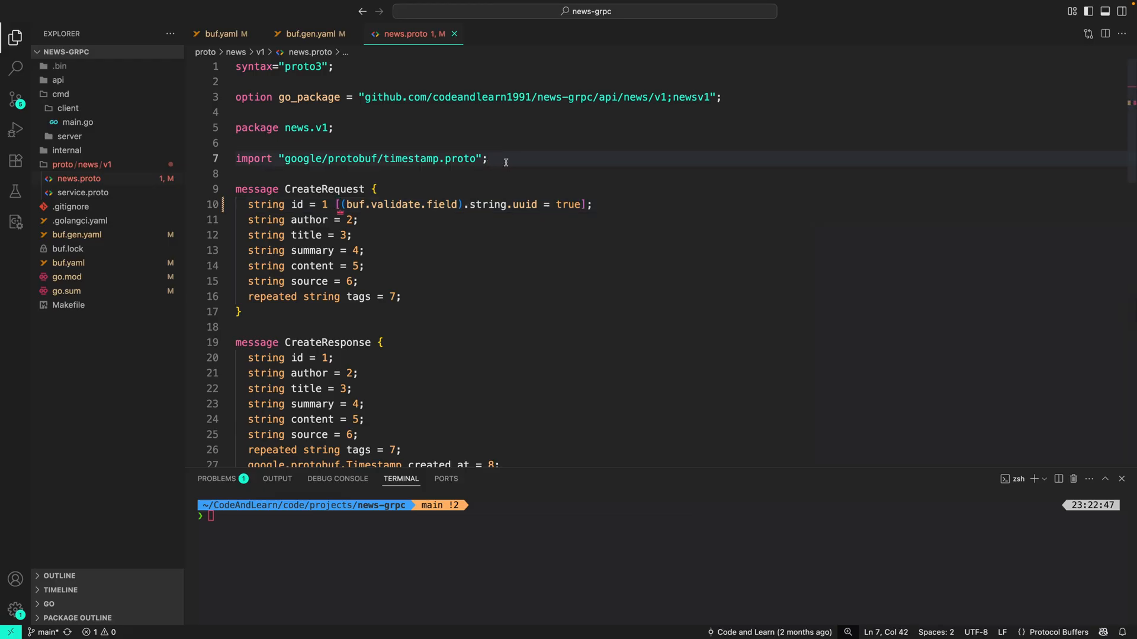
{"action": "type", "text": "import \"buf/validate/validate.proto\";"}
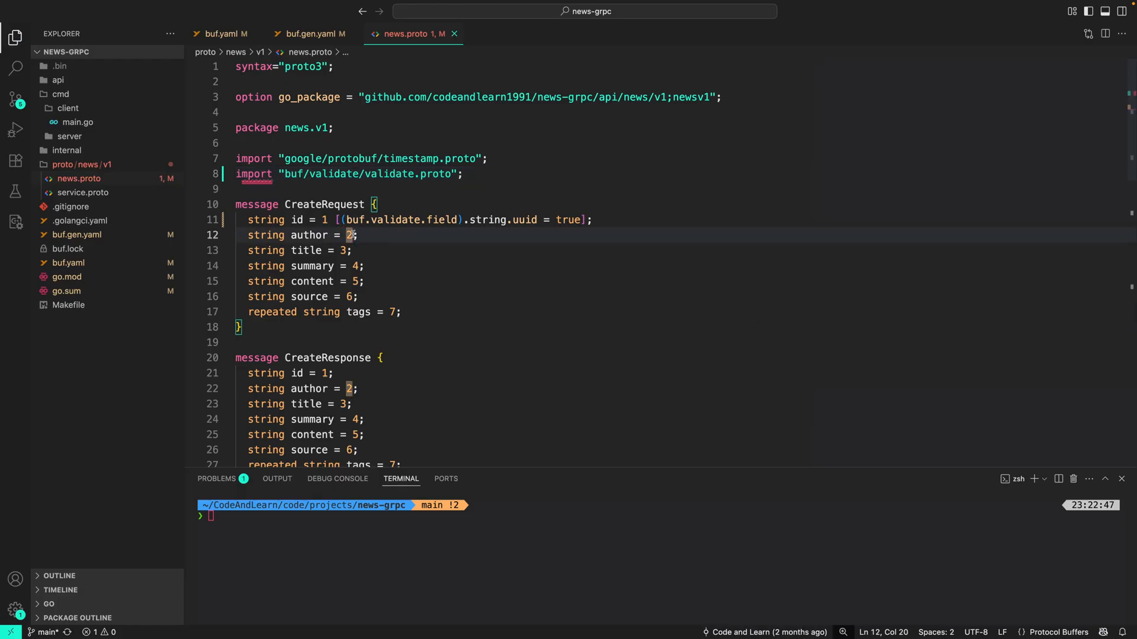
- Require author min_len 2 and title length between 10 and 100
{"action": "type", "text": "[(buf.validate.field).string.min_len = 2]"}
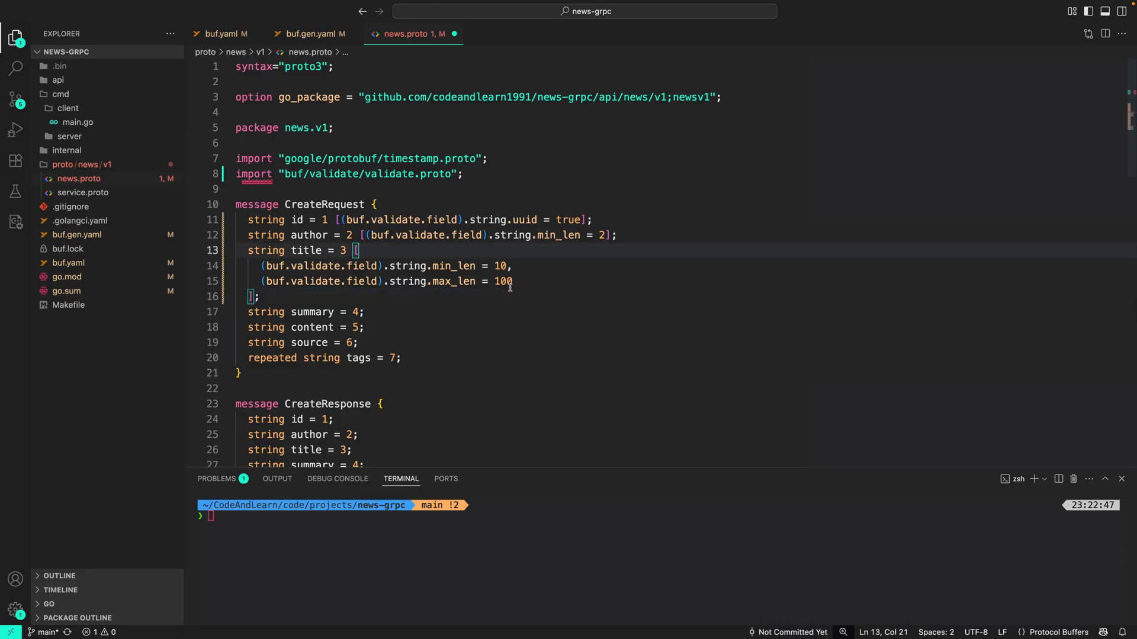
{"action": "left_click", "coordinate": [462, 265]}
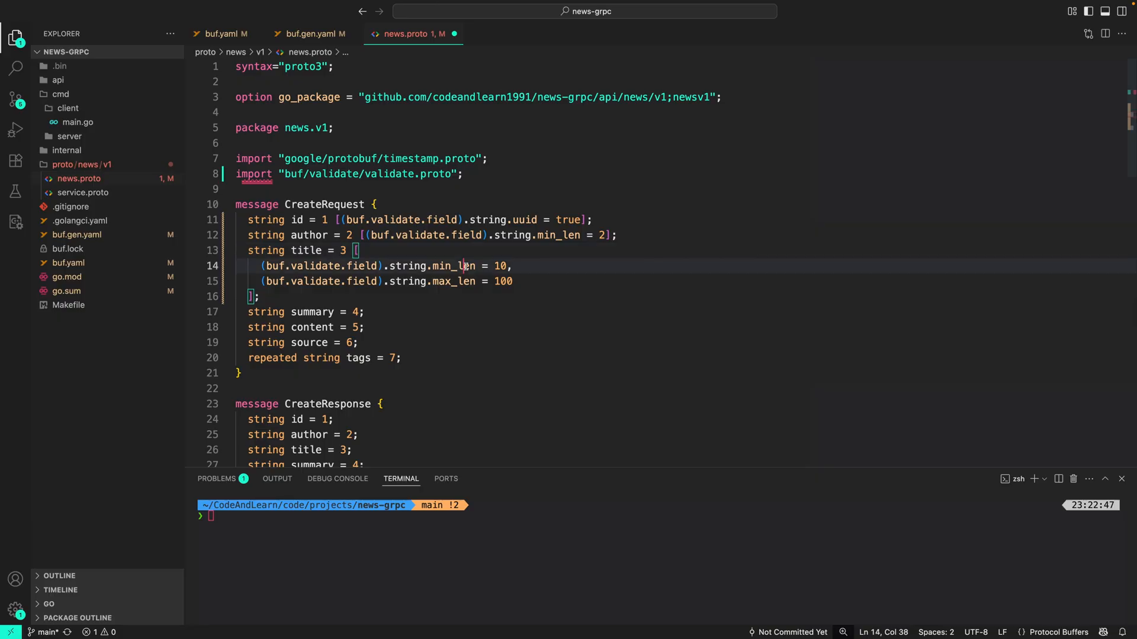
{"action": "double_click", "coordinate": [453, 266]}
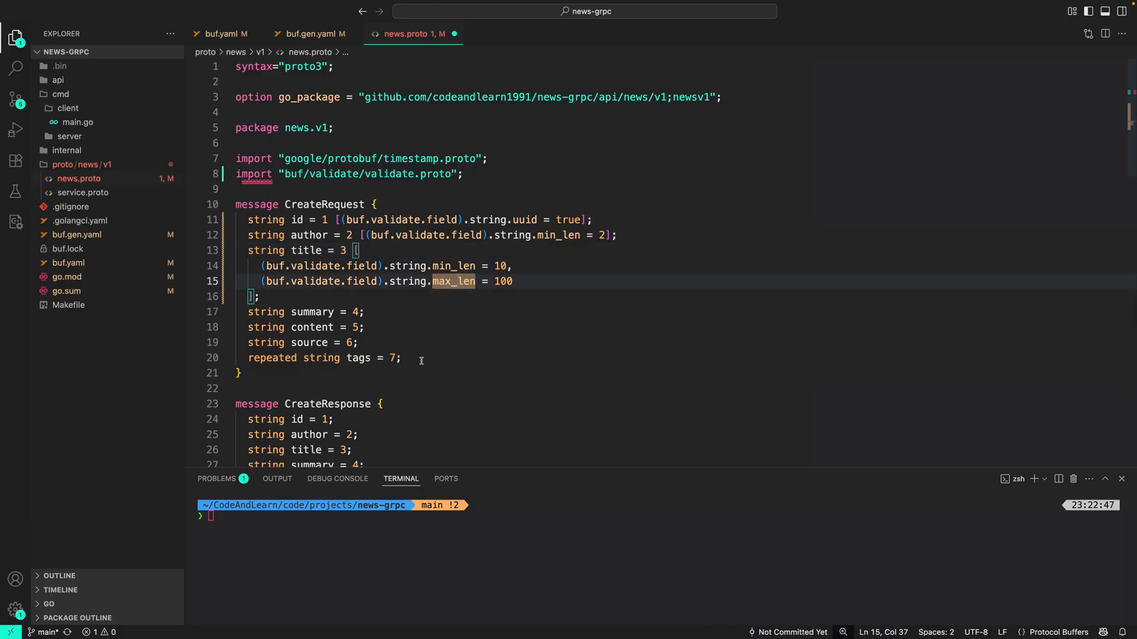
- Require summary min_len 20, content min_len 100, and a string.uri = true rule
{"action": "type", "text": "[(buf.validate.field).string.min_len = 20]"}
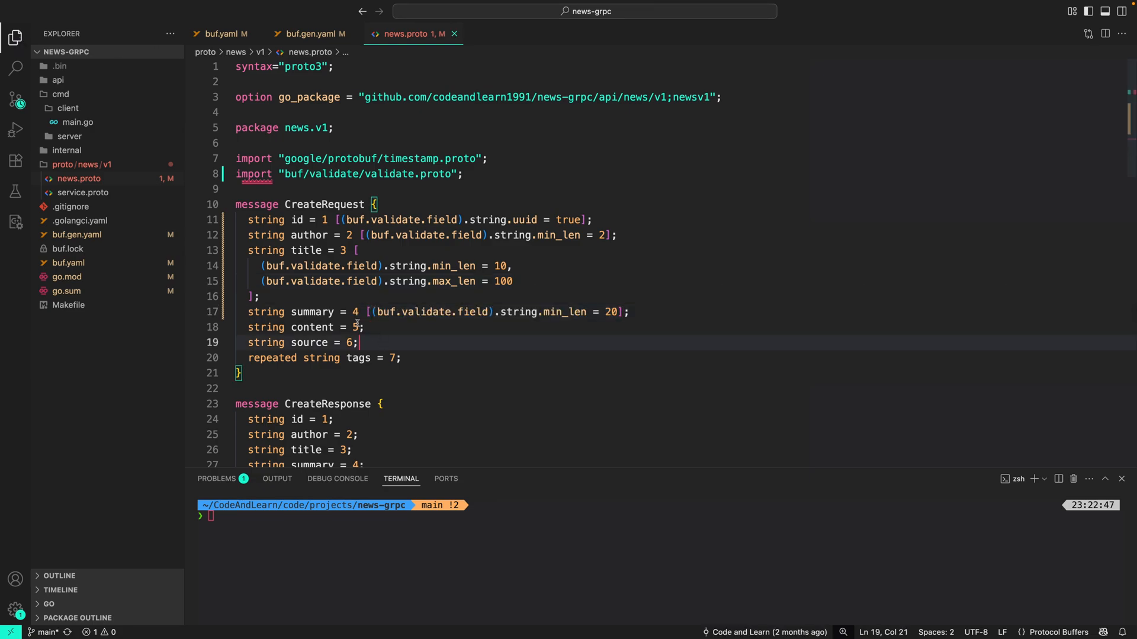
{"action": "type", "text": "[(buf.validate.field).string.min_len = 100]"}
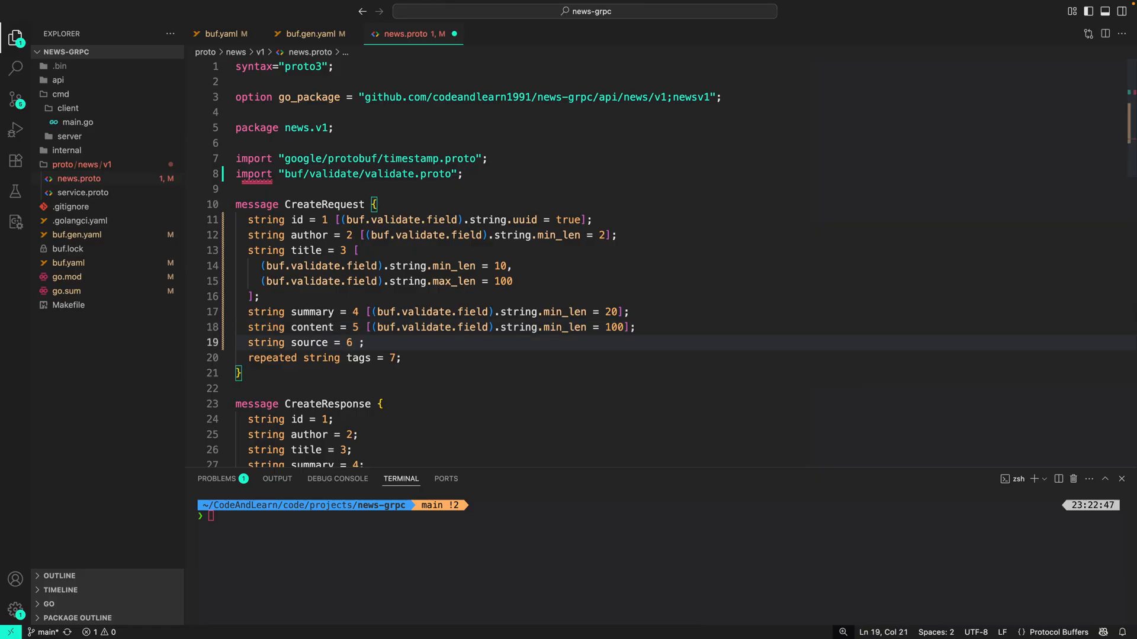
{"action": "type", "text": "[(buf.validate.field).string.uri = true]"}
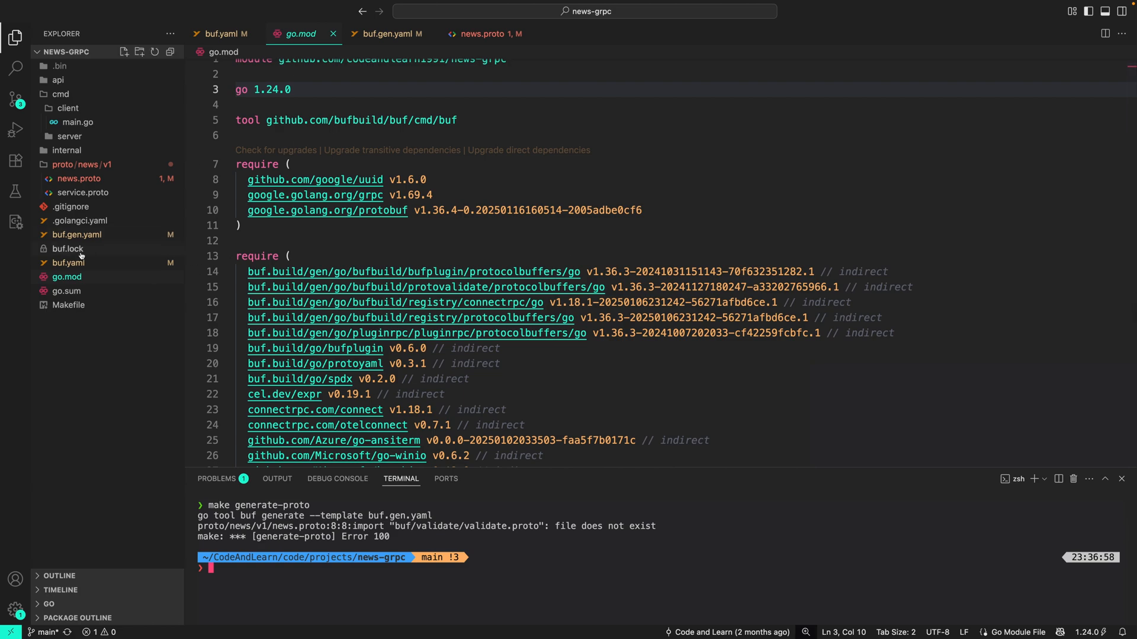
- Run 'go tool buf dep update' so buf.lock pins protovalidate, checking buf.yaml and buf.gen.yaml
{"action": "left_click", "coordinate": [67, 249]}
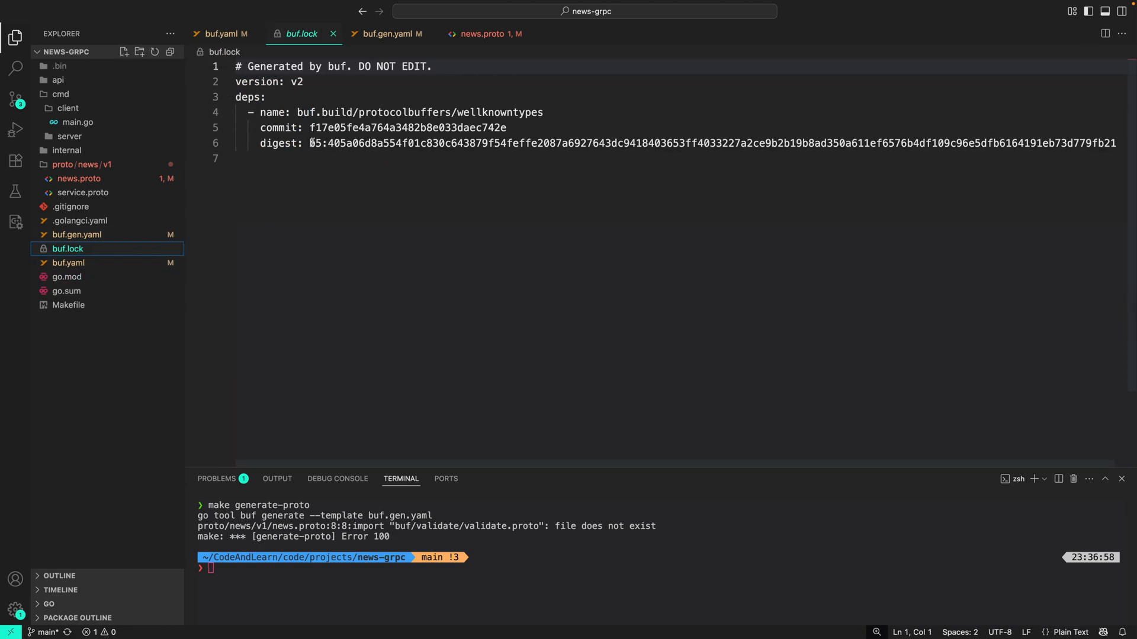
{"action": "left_click", "coordinate": [386, 33]}
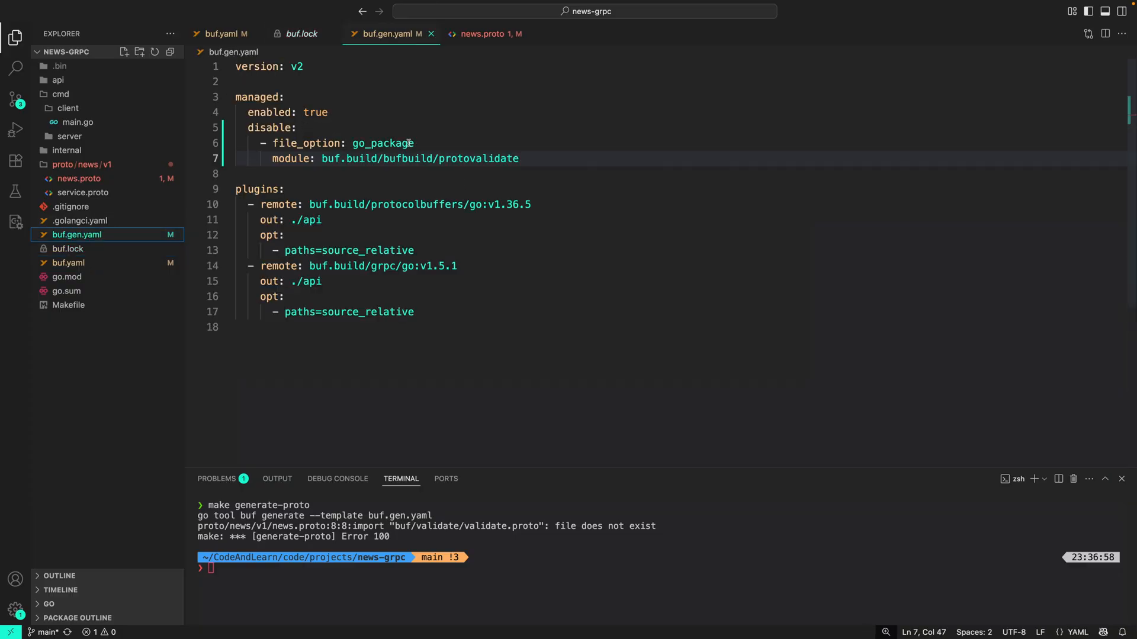
{"action": "left_click", "coordinate": [222, 33]}
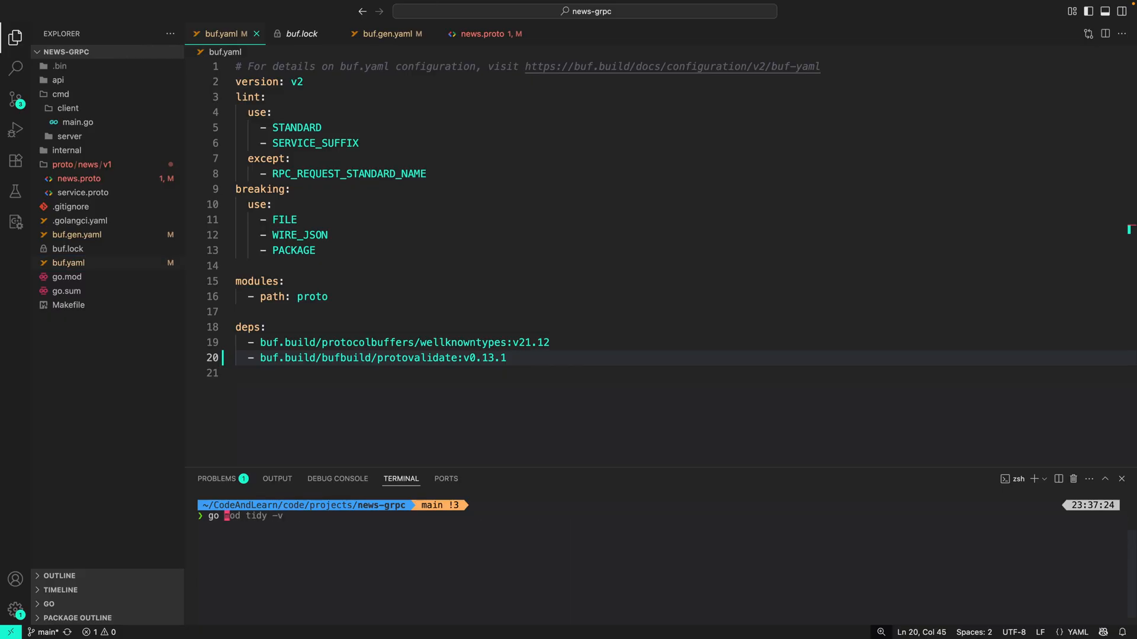
{"action": "type", "text": "go tool buf dep update"}
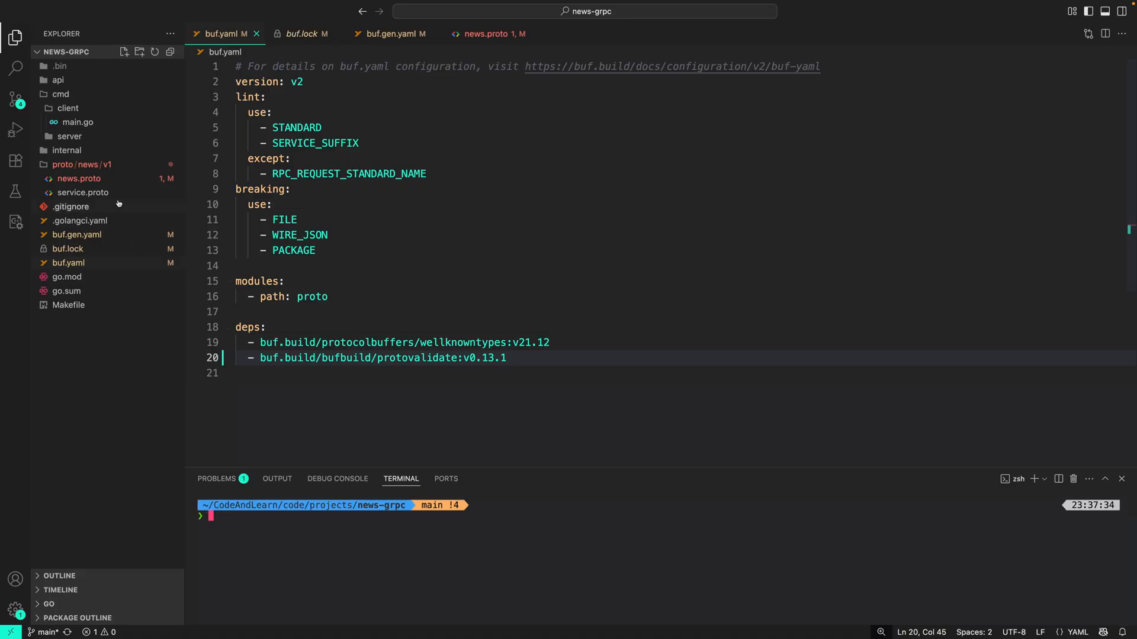
{"action": "left_click", "coordinate": [302, 33]}
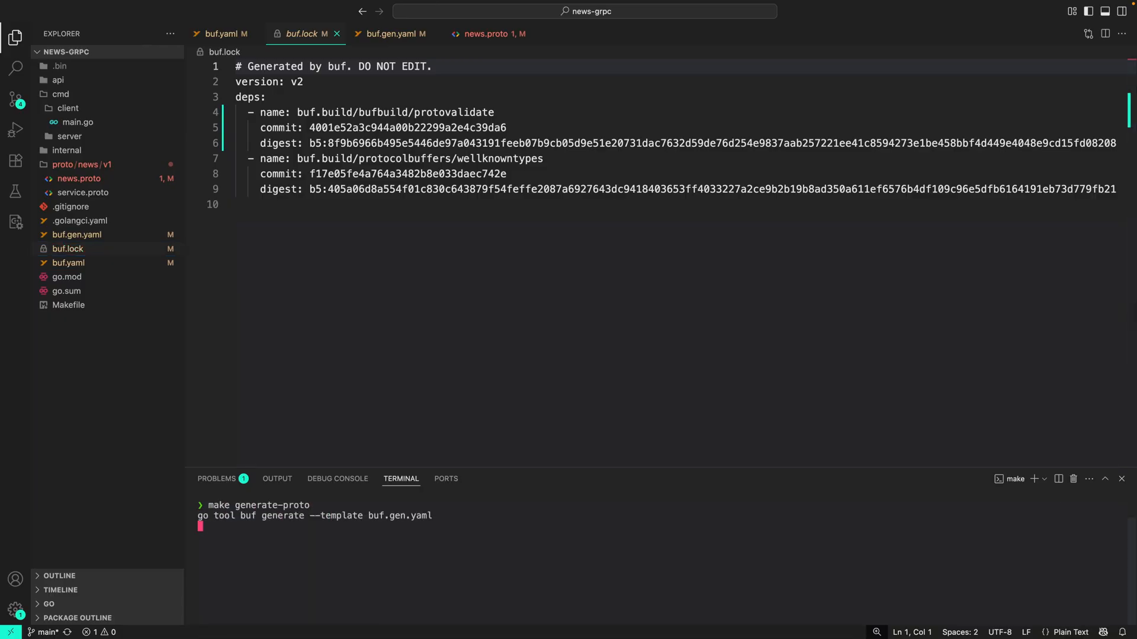
- Inspect news.proto and the regenerated code, then return to buf.gen.yaml with cmd/server expanded
{"action": "left_click", "coordinate": [490, 34]}
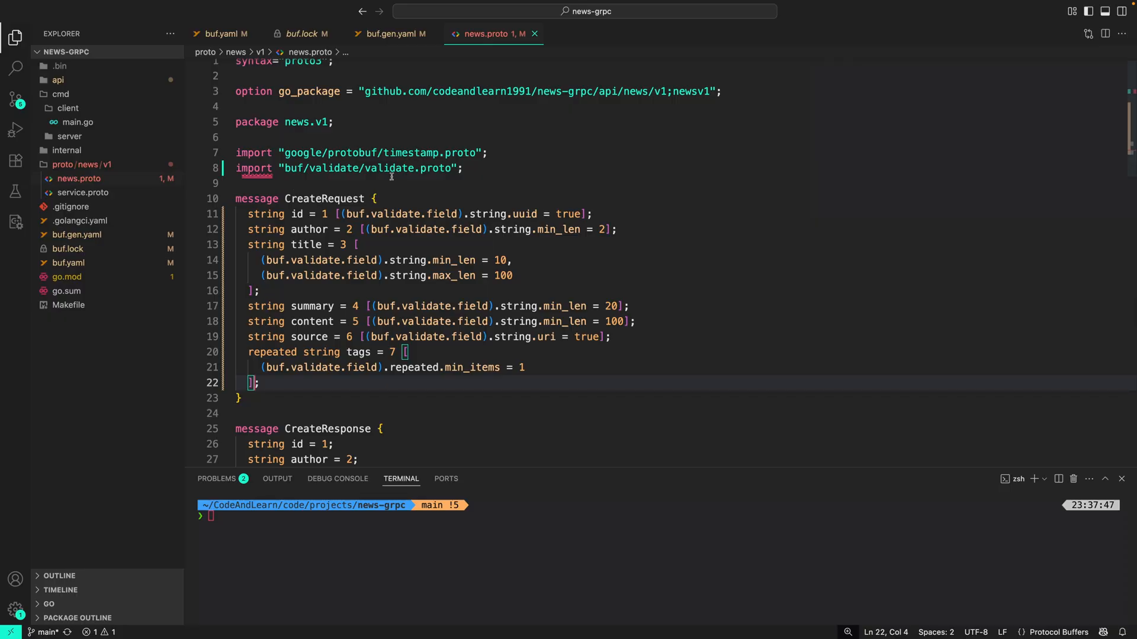
{"action": "mouse_move", "coordinate": [128, 120]}
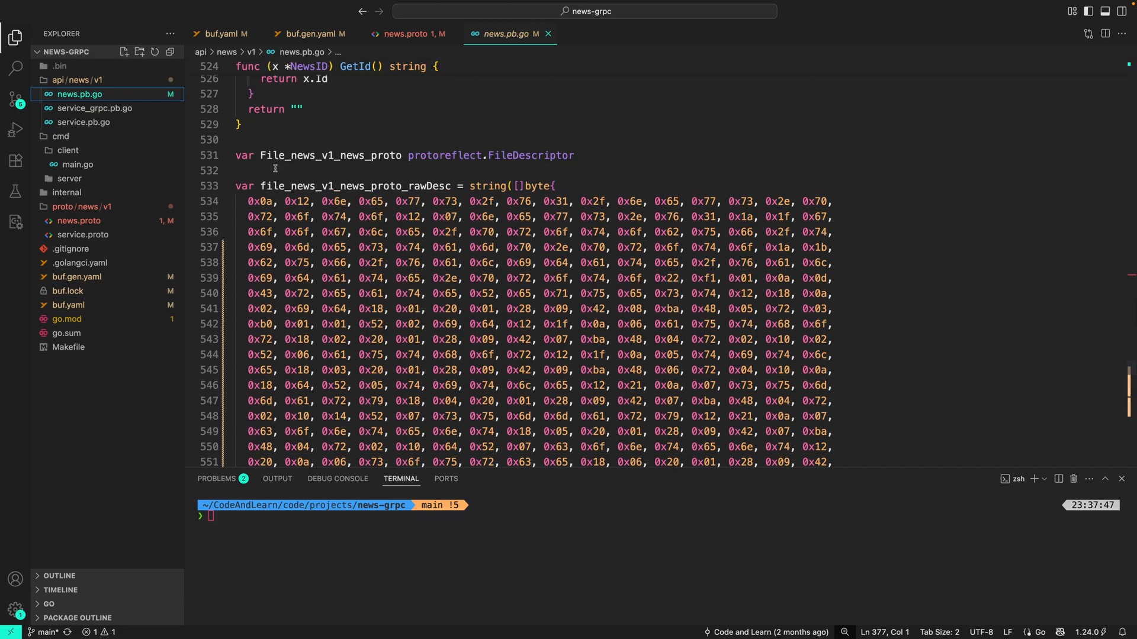
{"action": "mouse_move", "coordinate": [434, 332]}
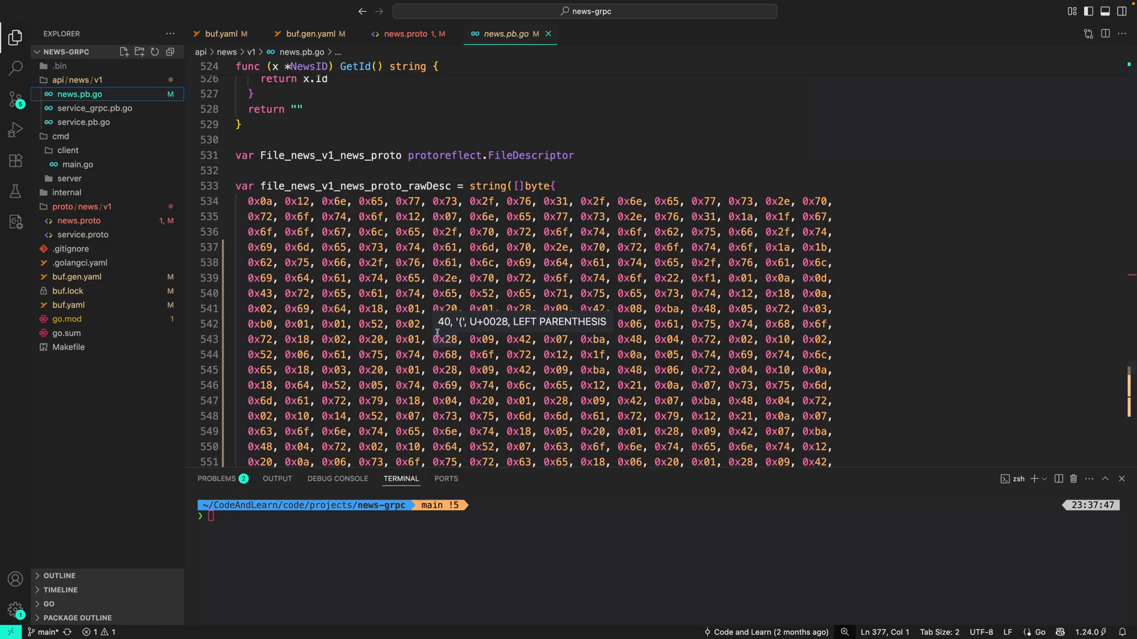
{"action": "mouse_move", "coordinate": [438, 111]}
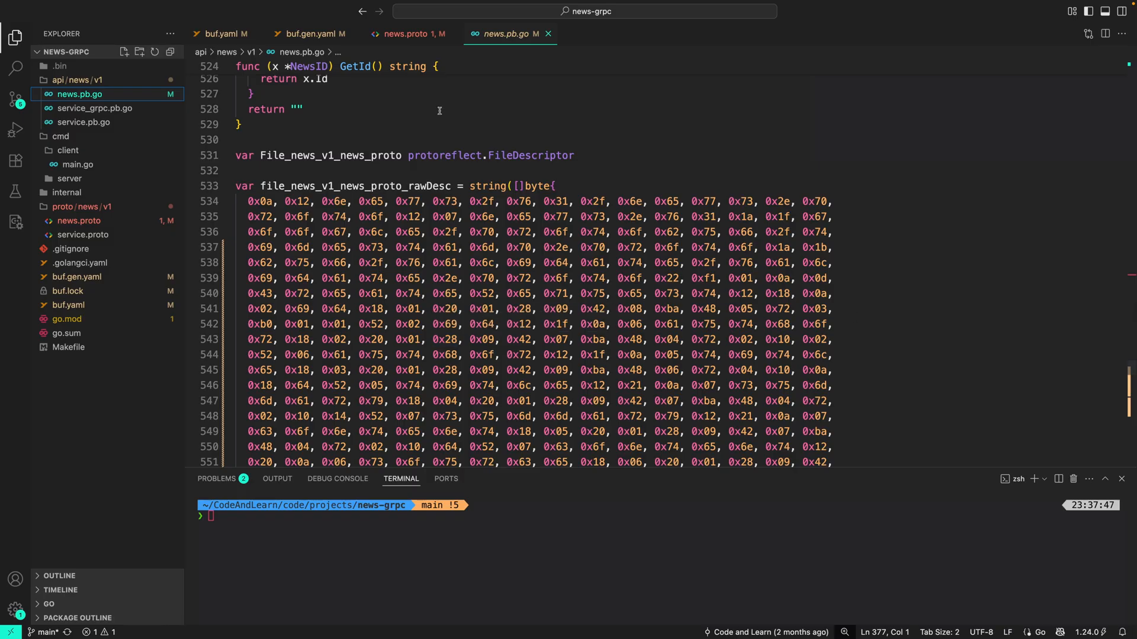
{"action": "left_click", "coordinate": [312, 34]}
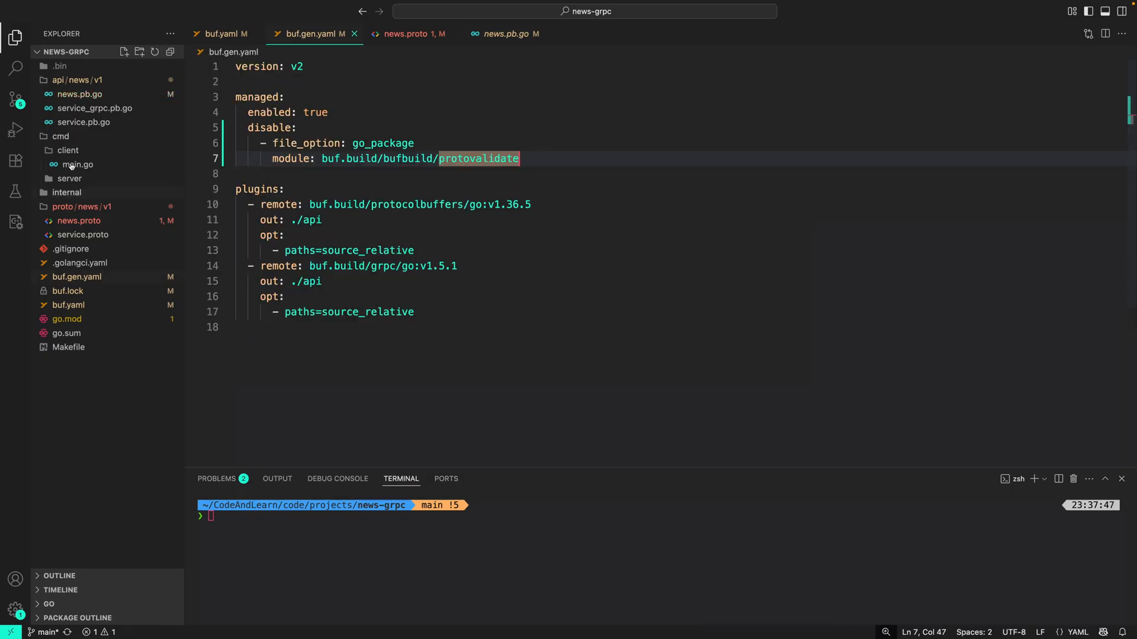
{"action": "left_click", "coordinate": [70, 179]}
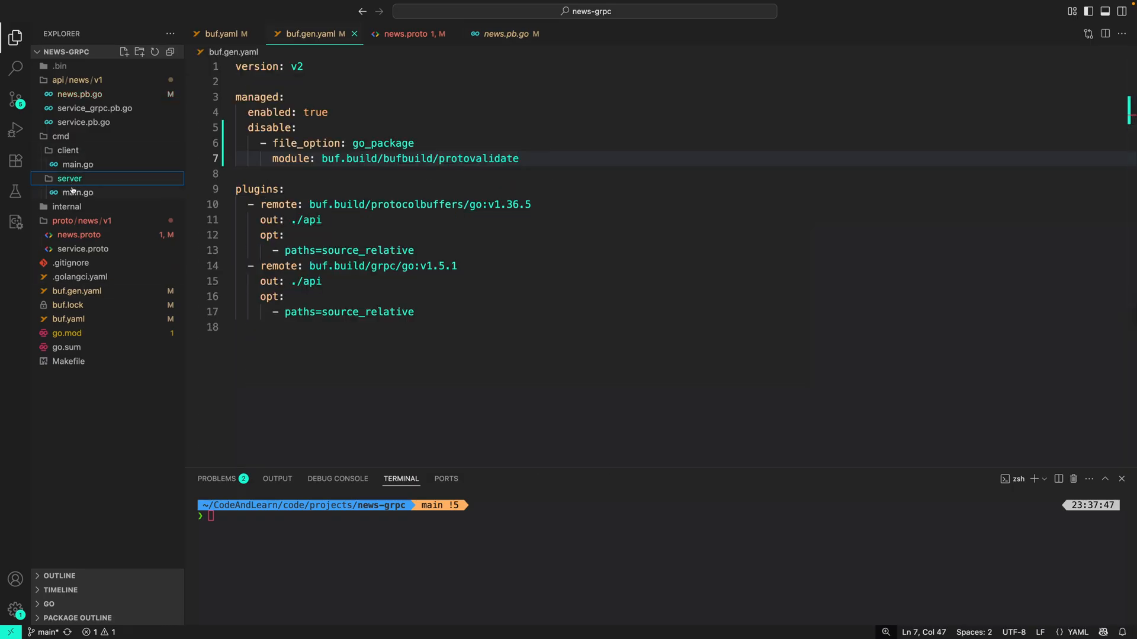
- In server main.go import buf.build/go/protovalidate and create validator, err := protovalidate.New() with fatal error check
{"action": "left_click", "coordinate": [78, 191]}
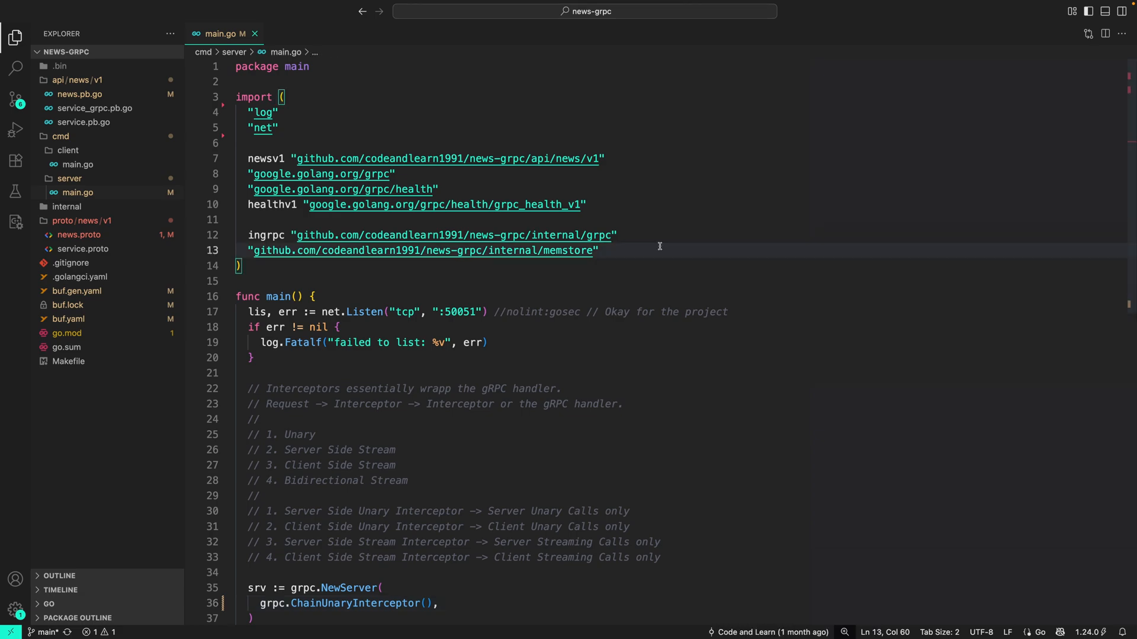
{"action": "type", "text": "\"buf.build/go/protovalidate\""}
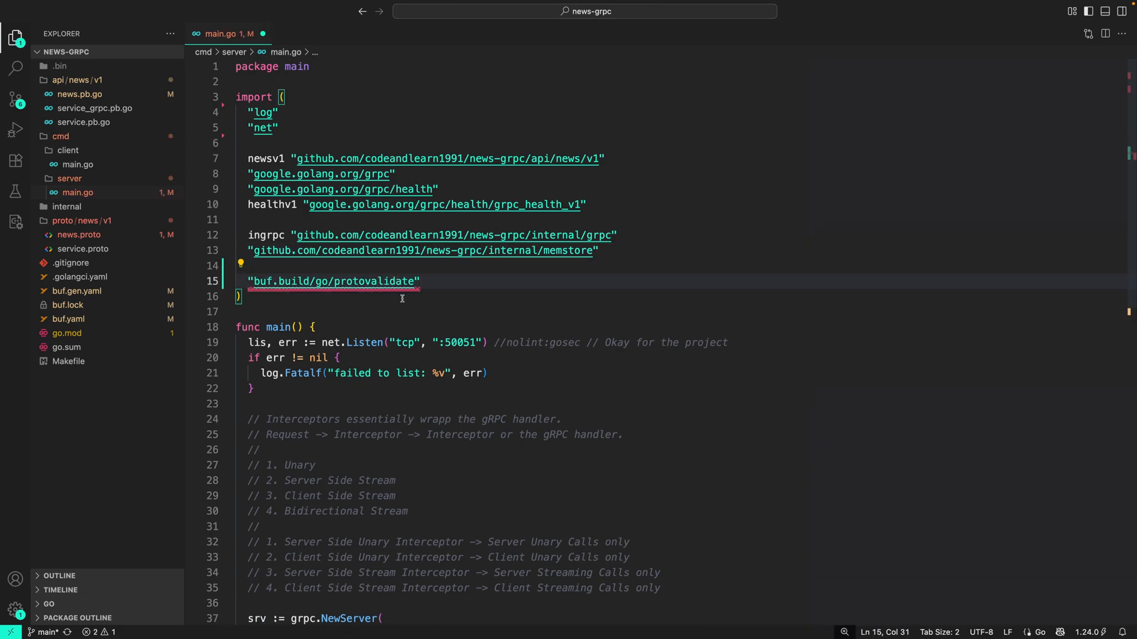
{"action": "scroll", "scroll_direction": "down", "scroll_amount": 3}
{"action": "type", "text": "p"}
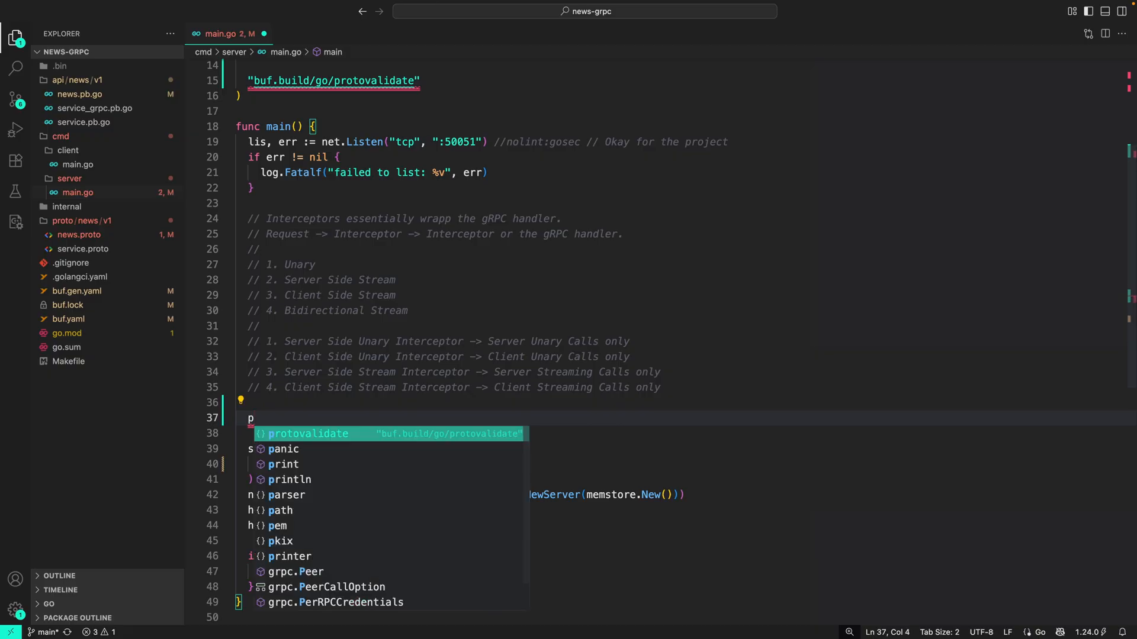
{"action": "type", "text": "validator, err :="}
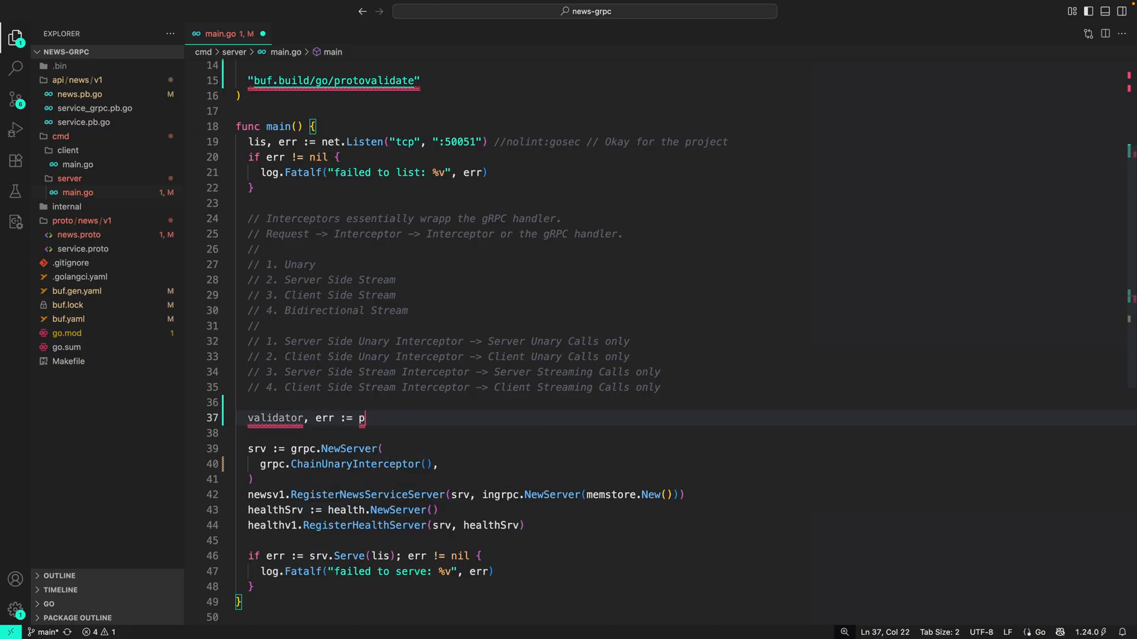
{"action": "type", "text": "rotovalidate.New("}
{"action": "type", "text": "log.Fatalf(\"validator initialization: %v\", err"}
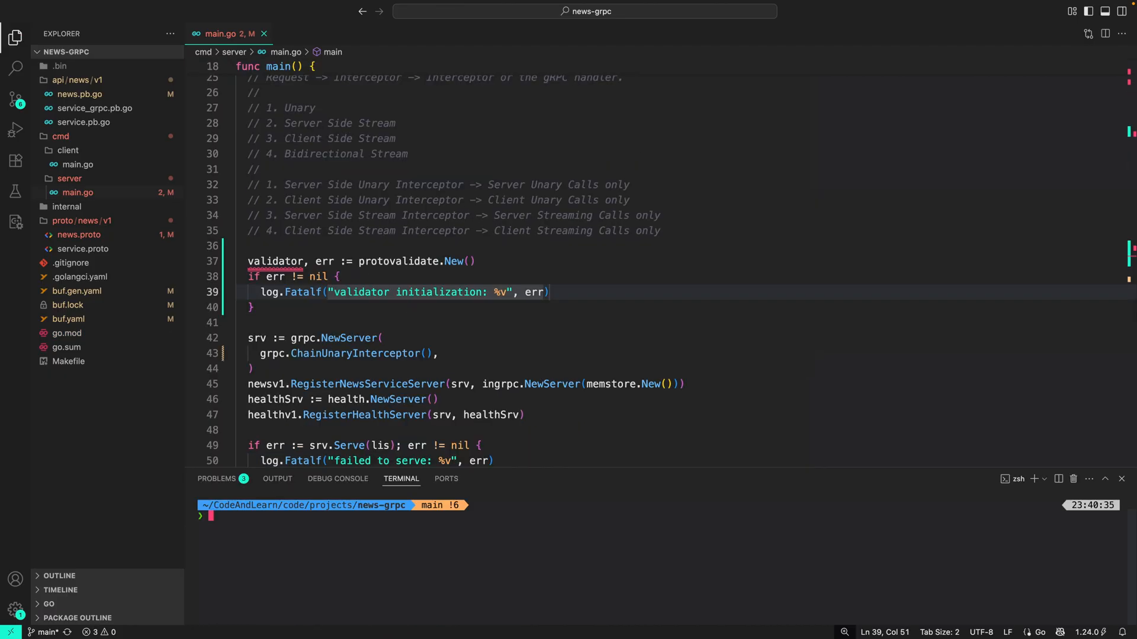
- Fetch modules, import protovalidate_interceptor and add its UnaryServerInterceptor to ChainUnaryInterceptor
{"action": "type", "text": "go tool buf dep update"}
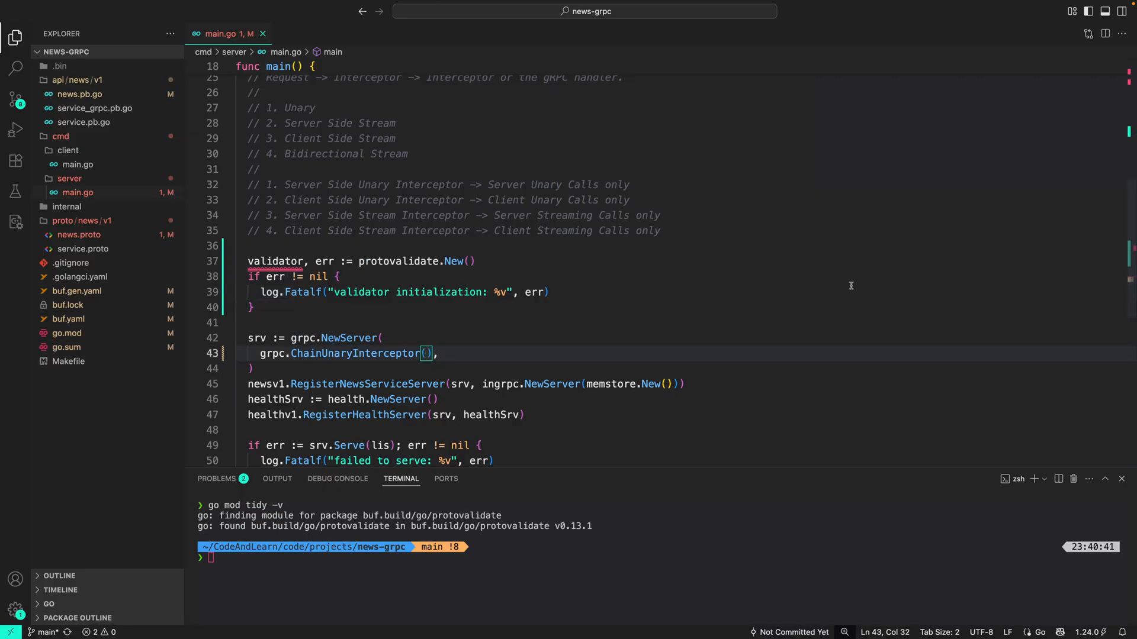
{"action": "mouse_move", "coordinate": [557, 331]}
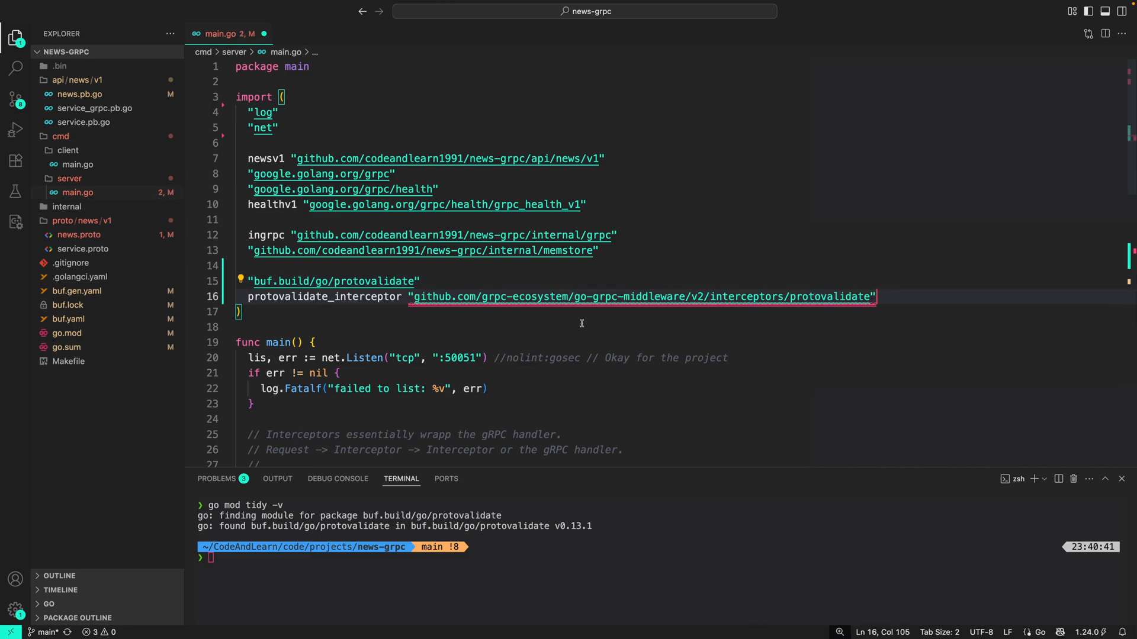
{"action": "mouse_move", "coordinate": [615, 296]}
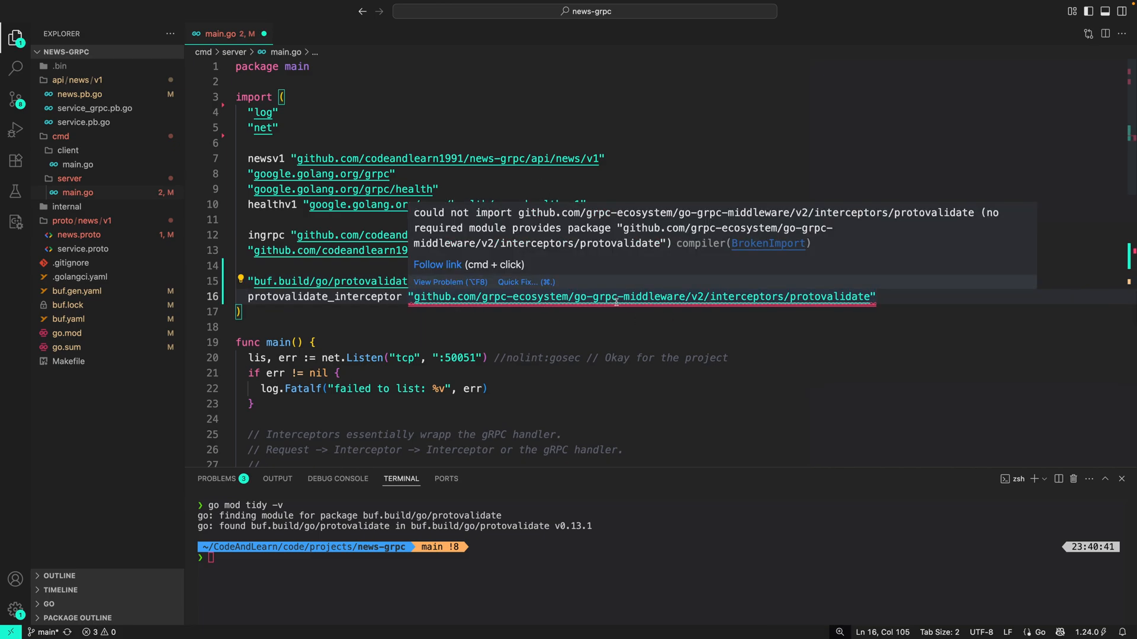
{"action": "mouse_move", "coordinate": [837, 318]}
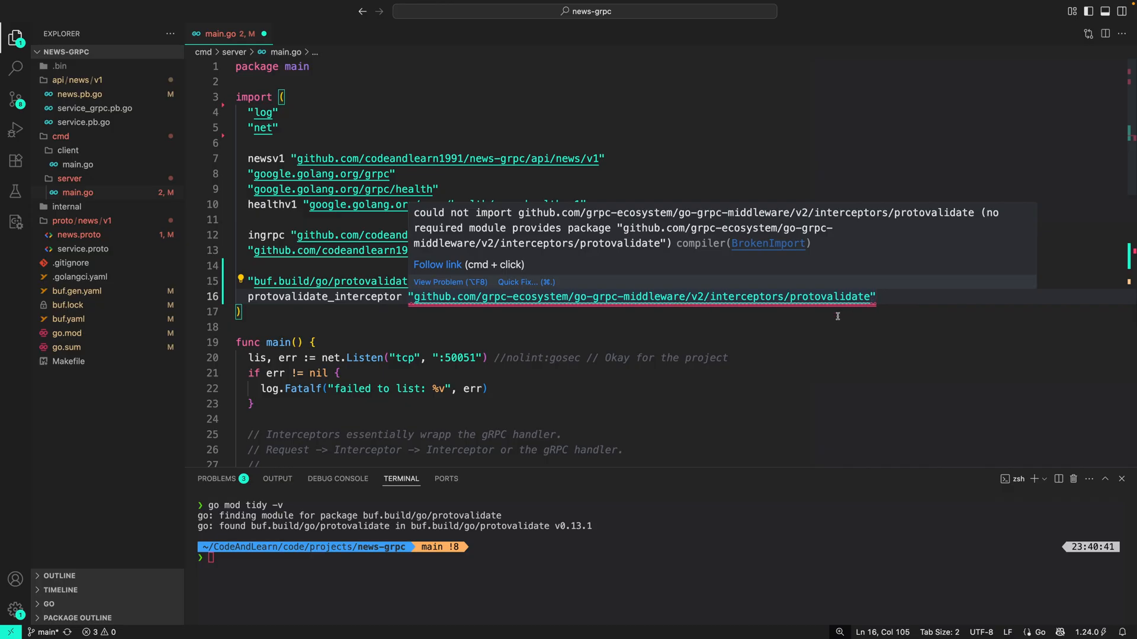
{"action": "scroll", "scroll_direction": "down", "scroll_amount": 3}
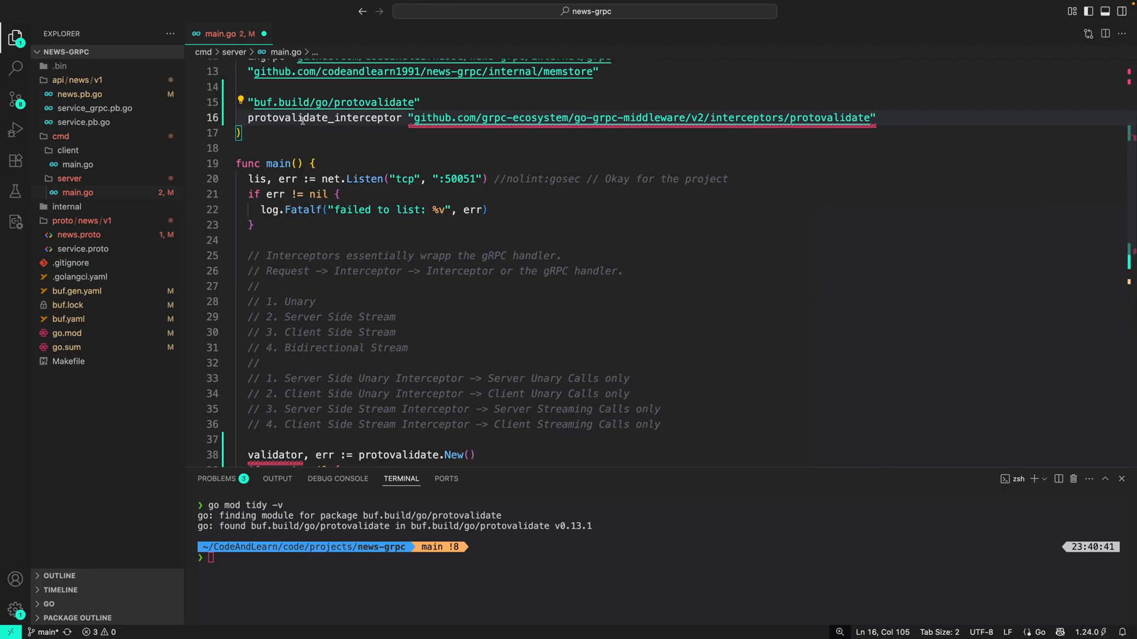
{"action": "double_click", "coordinate": [324, 117]}
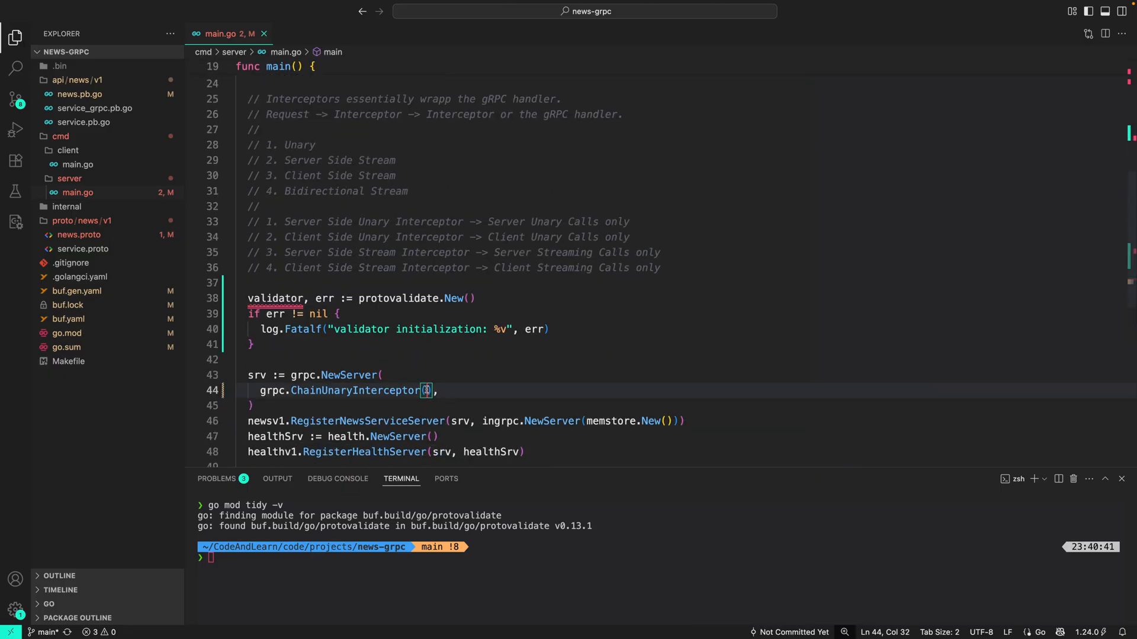
{"action": "type", "text": "protovalidate_interceptor"}
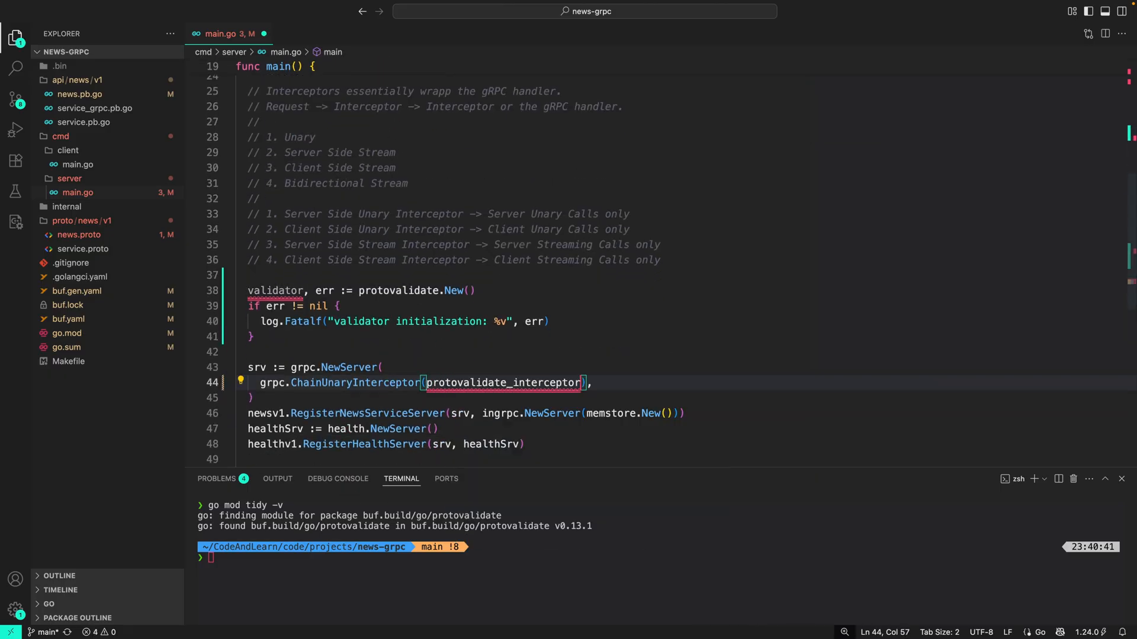
{"action": "type", "text": ".UnaryServerInterceptor(va"}
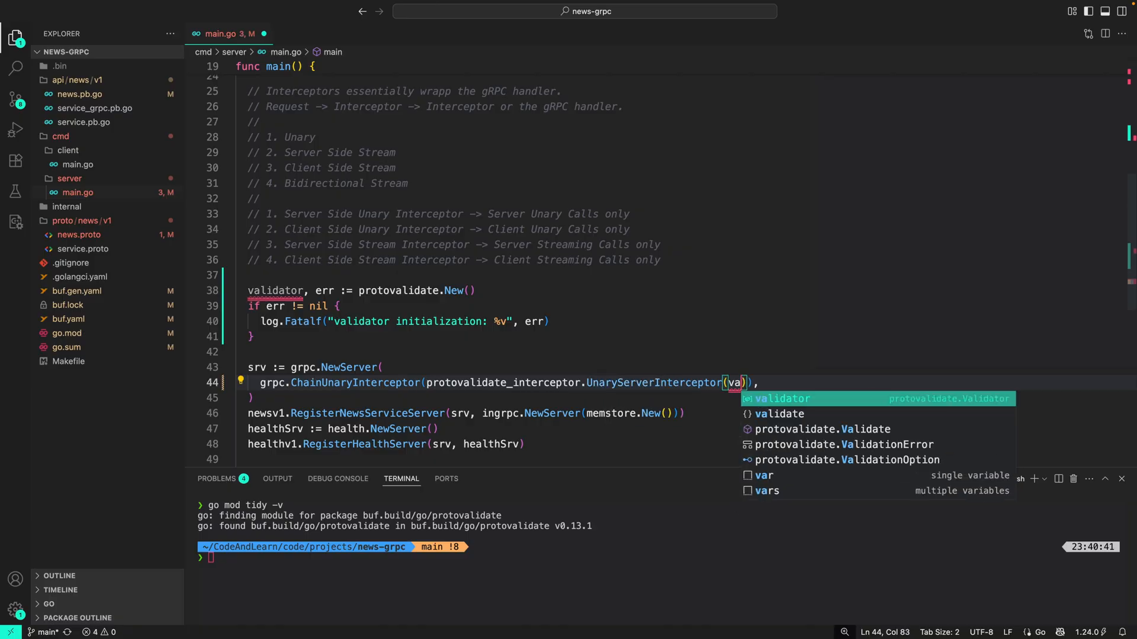
- Add grpc.ChainStreamInterceptor(protovalidate_interceptor.StreamServerInterceptor(validator)) to the server options
{"action": "key", "text": "Tab"}
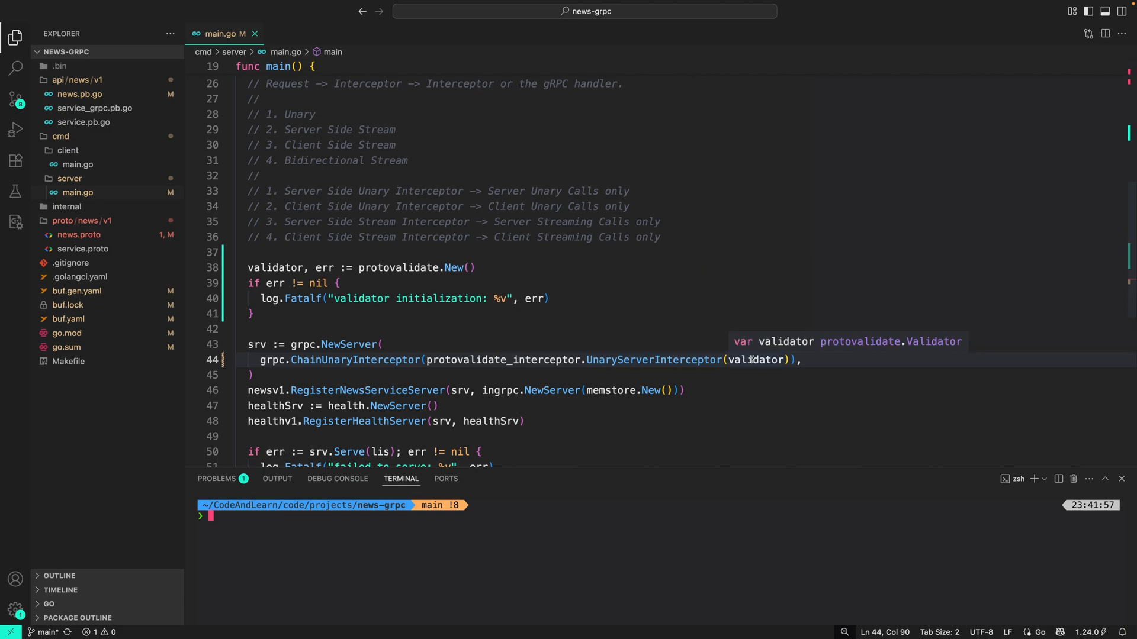
{"action": "type", "text": "grp"}
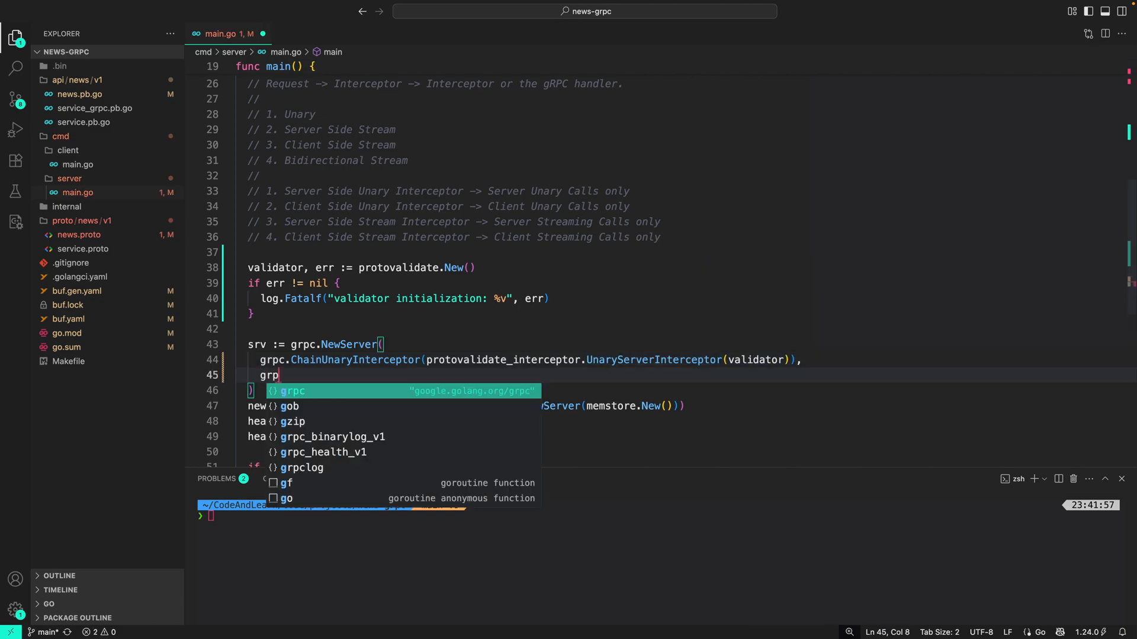
{"action": "type", "text": "c."}
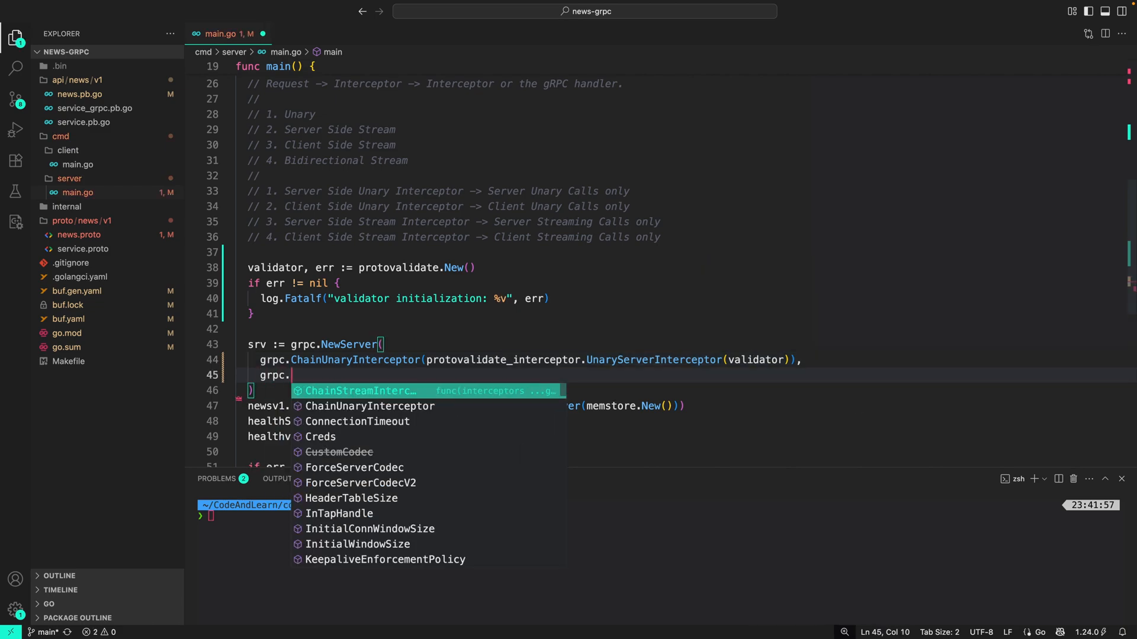
{"action": "type", "text": "ChainStreamInterceptor(proi"}
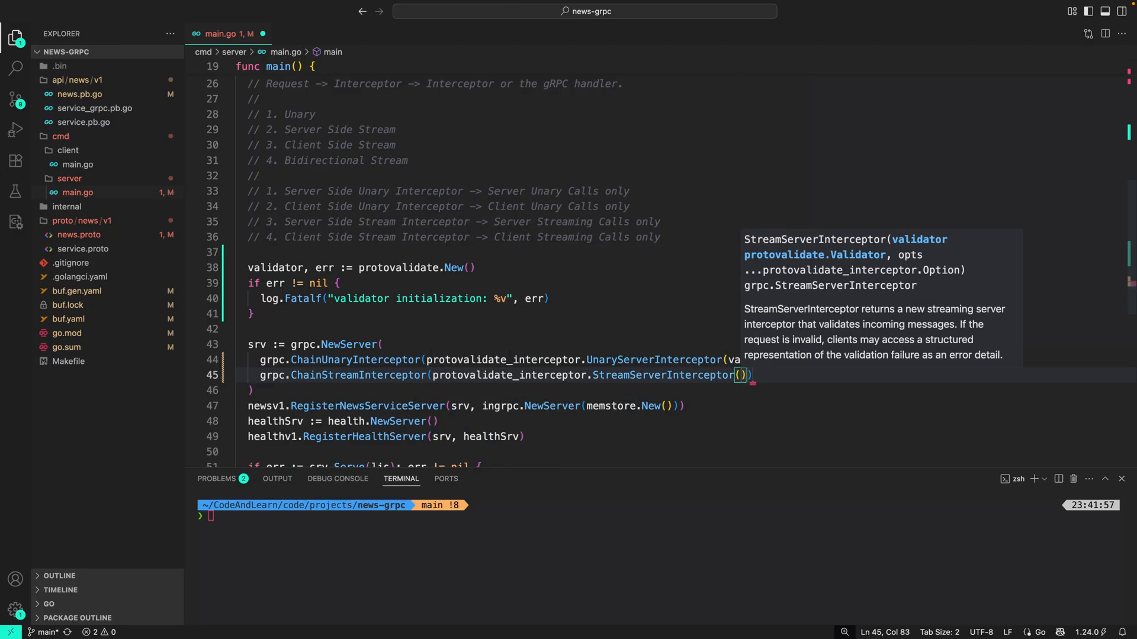
{"action": "type", "text": "validator"}
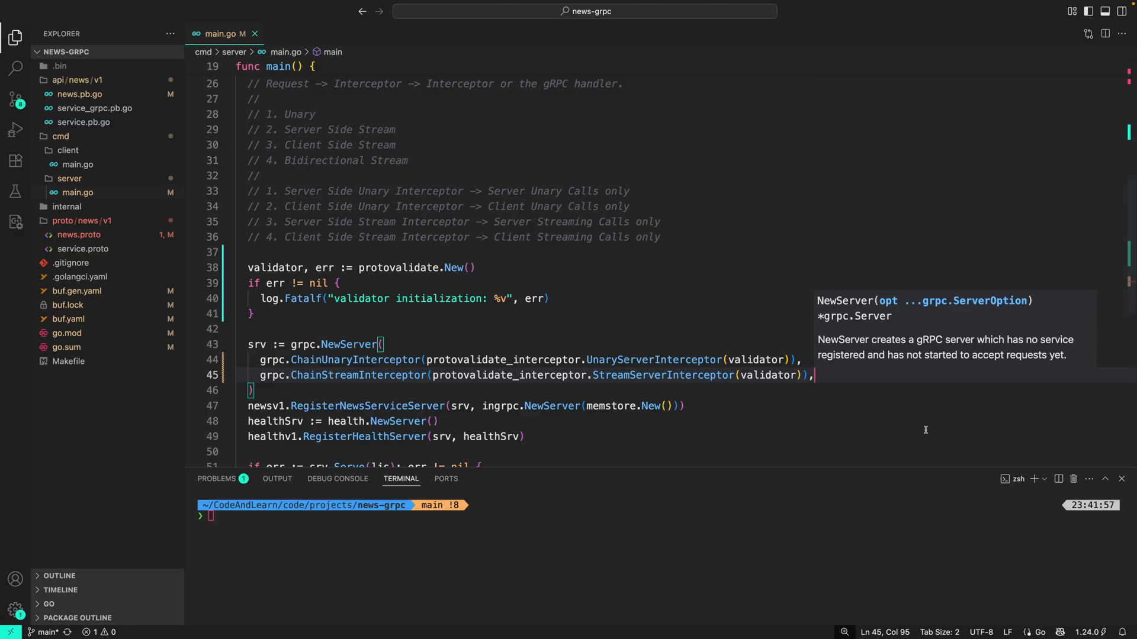
{"action": "mouse_move", "coordinate": [666, 356]}
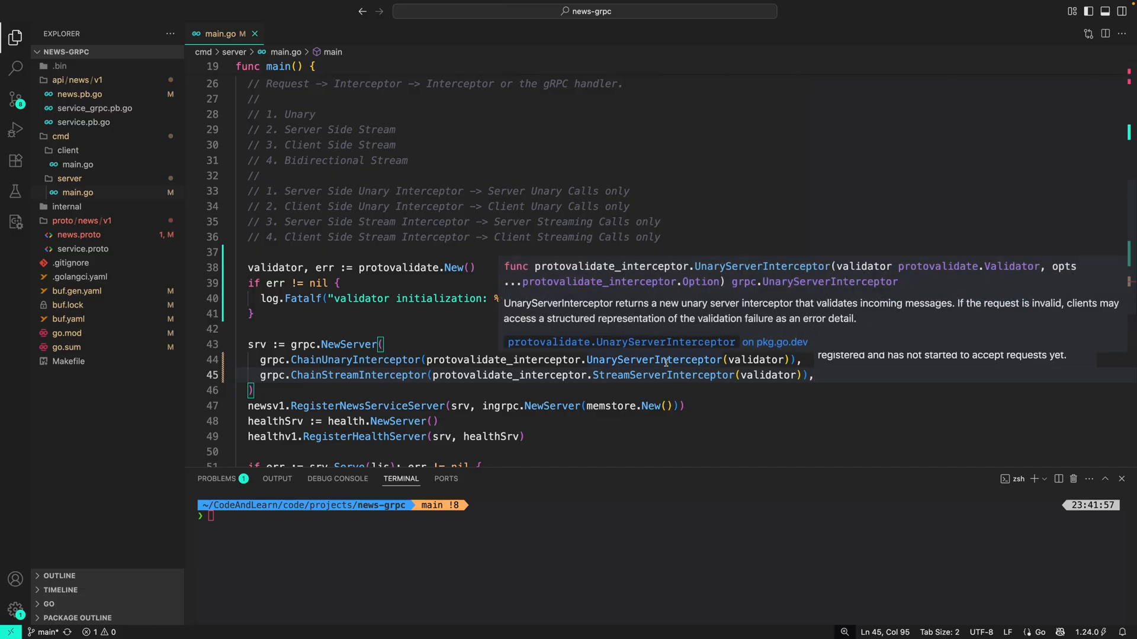
- Set the client's CreateRequest Id to the invalid string "test something"
{"action": "left_click", "coordinate": [78, 80]}
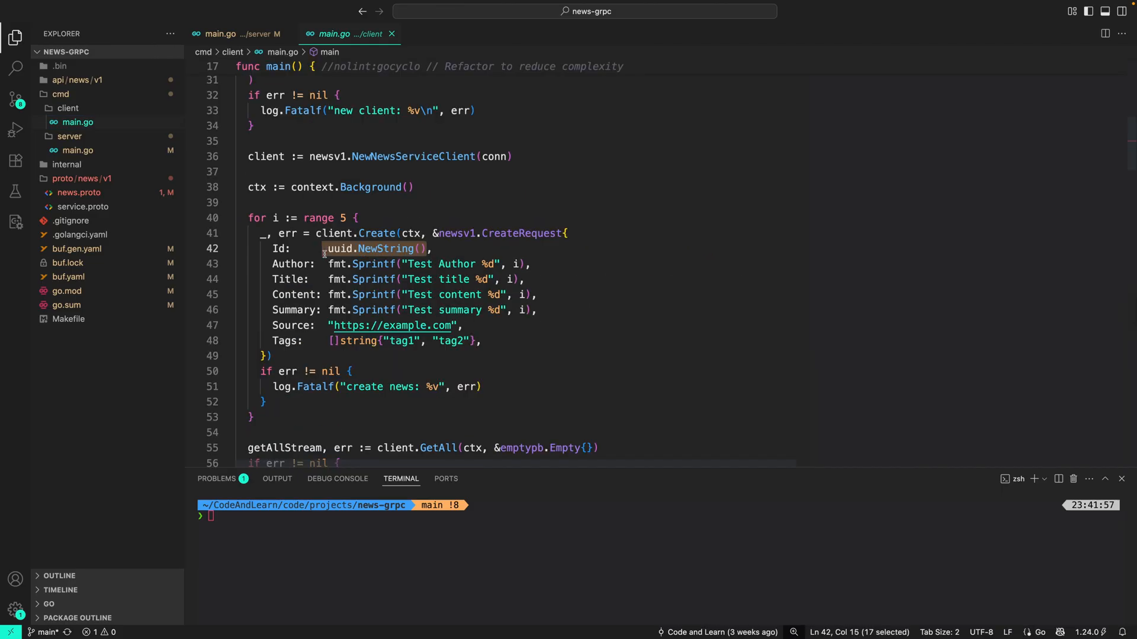
{"action": "type", "text": "\"\","}
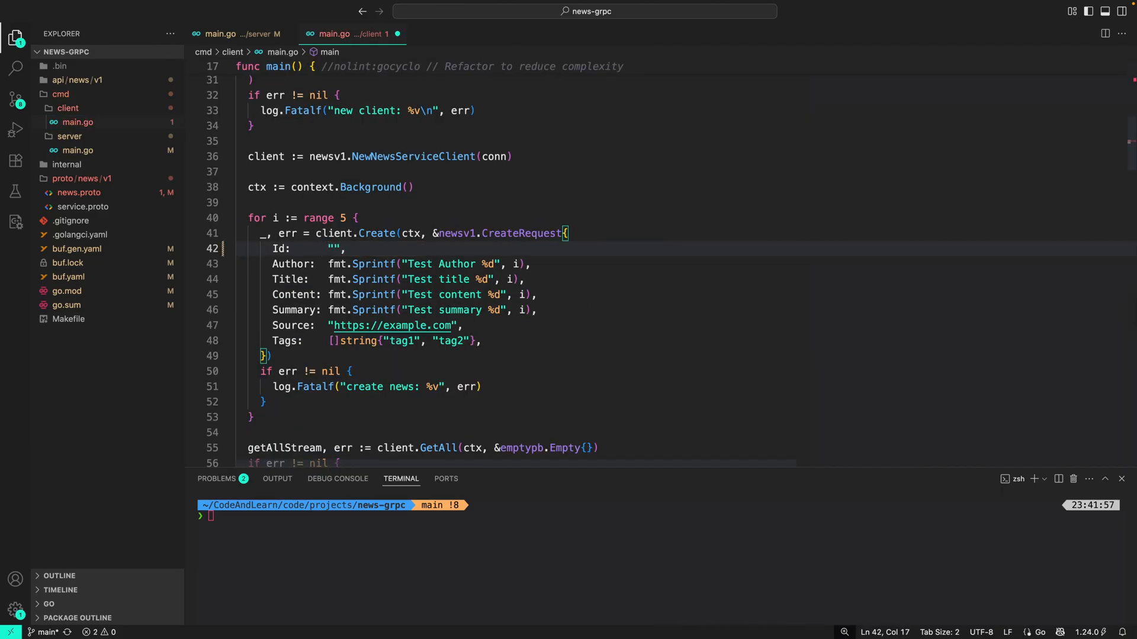
{"action": "type", "text": "test somethin"}
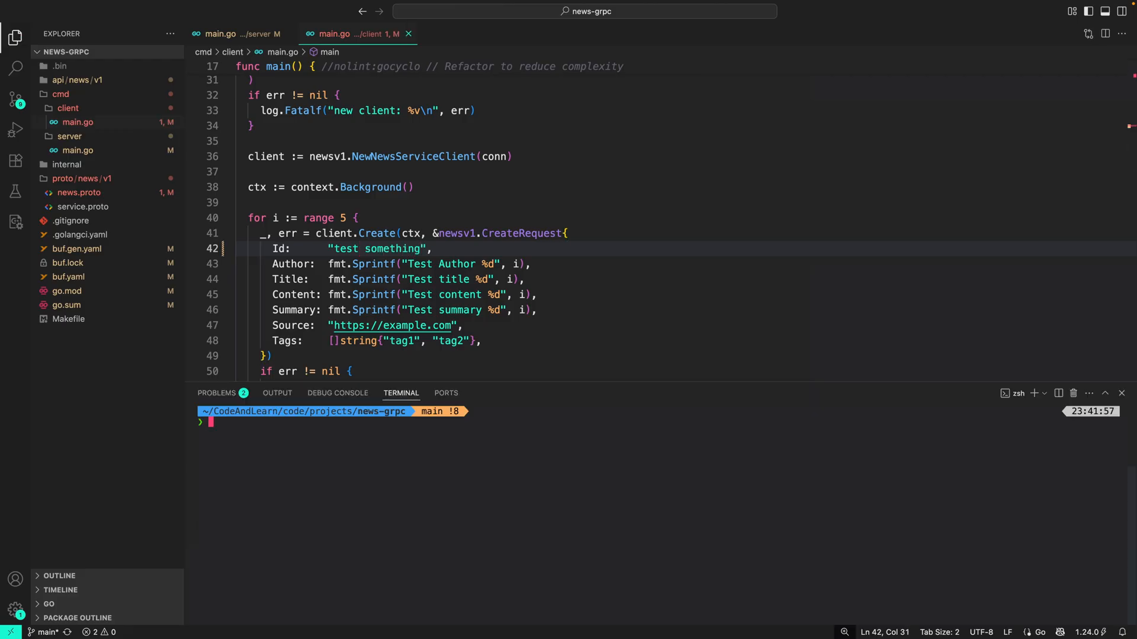
- Prepare go run commands for ./cmd/client/main.go and ./cmd/server/main.go in terminals
{"action": "type", "text": "go run ./cmd/client/main.go"}
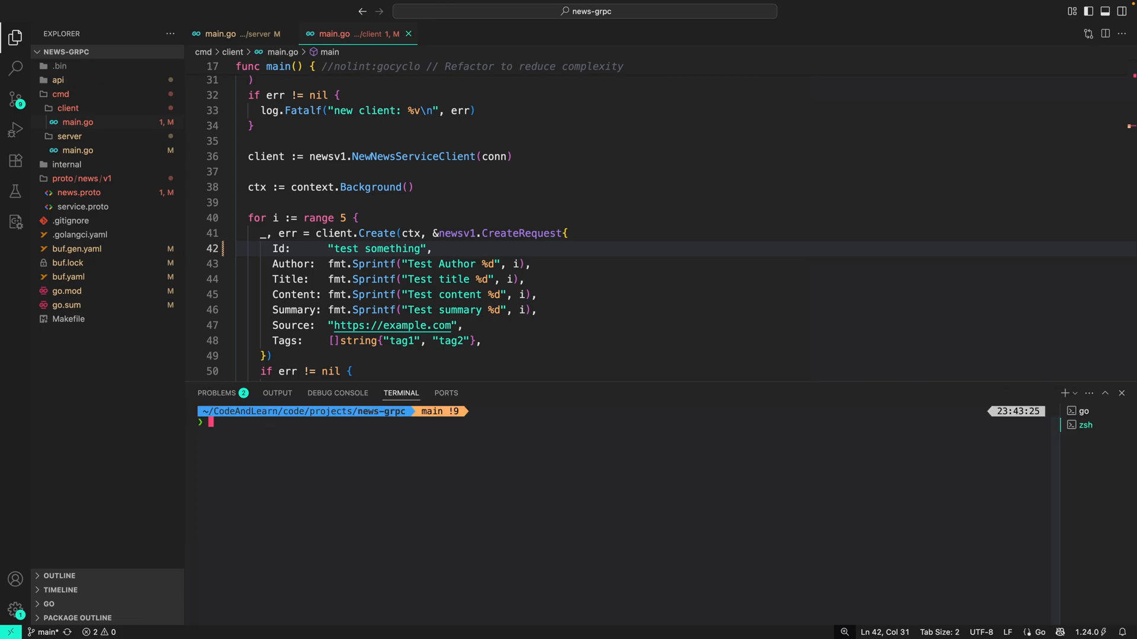
{"action": "type", "text": "go run ./cmd/server/main.go"}
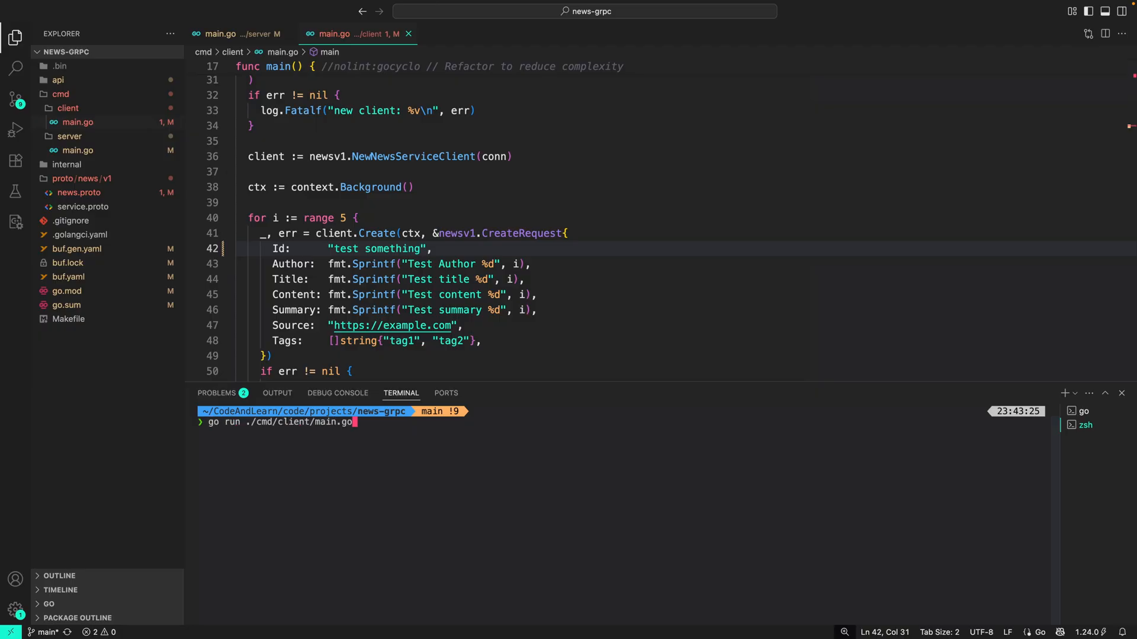
- Run go run ./cmd/client/main.go to see InvalidArgument errors for id, summary and content, then reopen news.proto
{"action": "key", "text": "enter"}
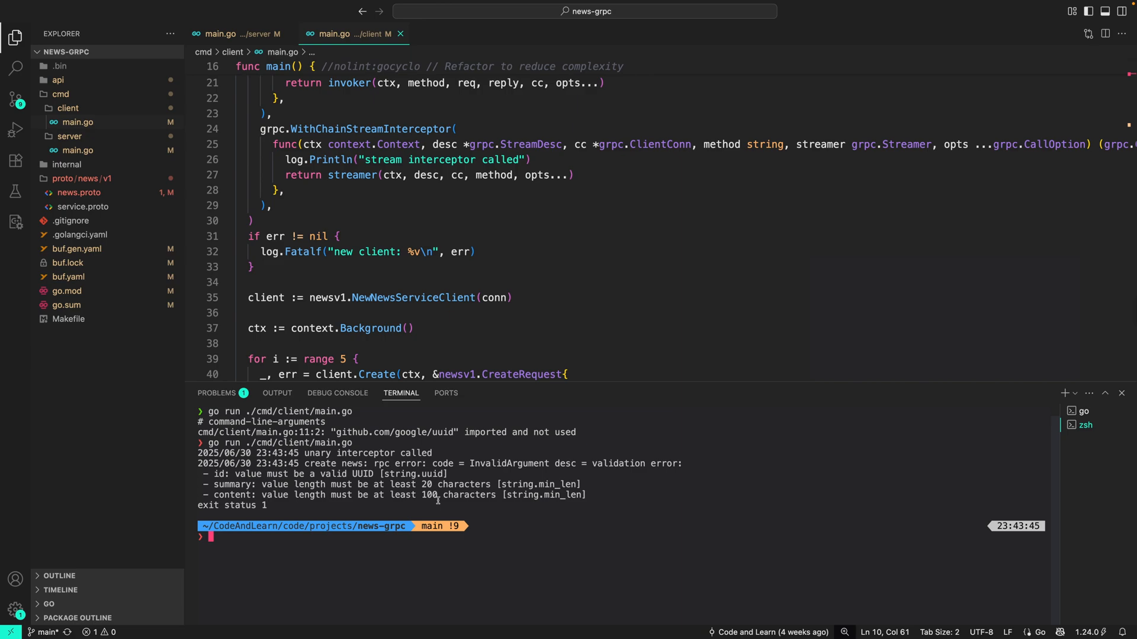
{"action": "mouse_move", "coordinate": [521, 214]}
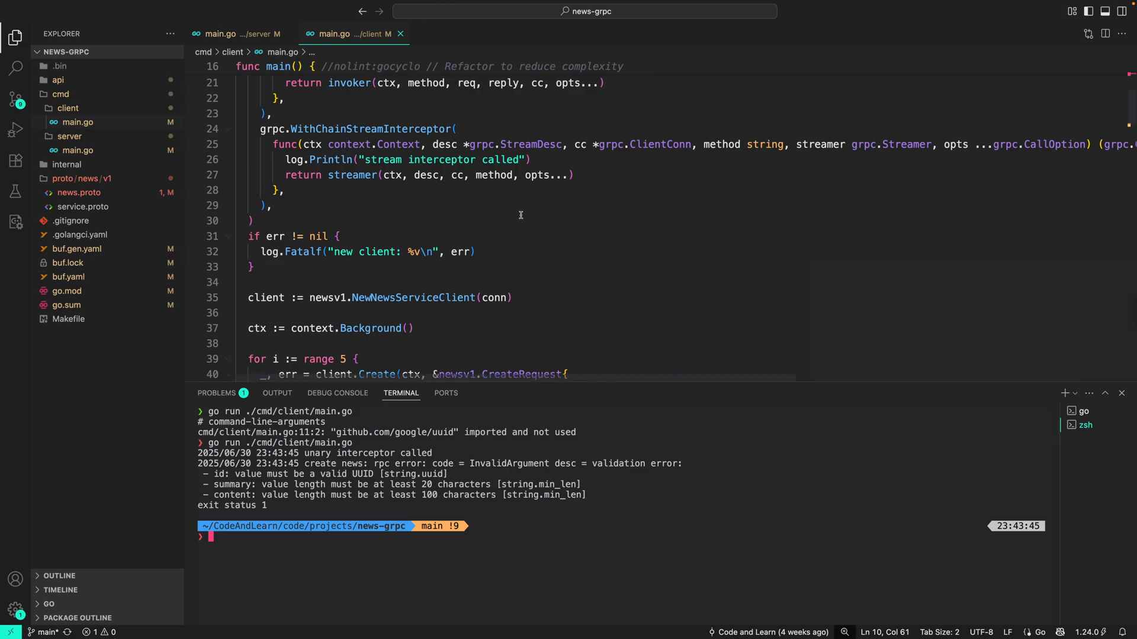
{"action": "left_click", "coordinate": [78, 192]}
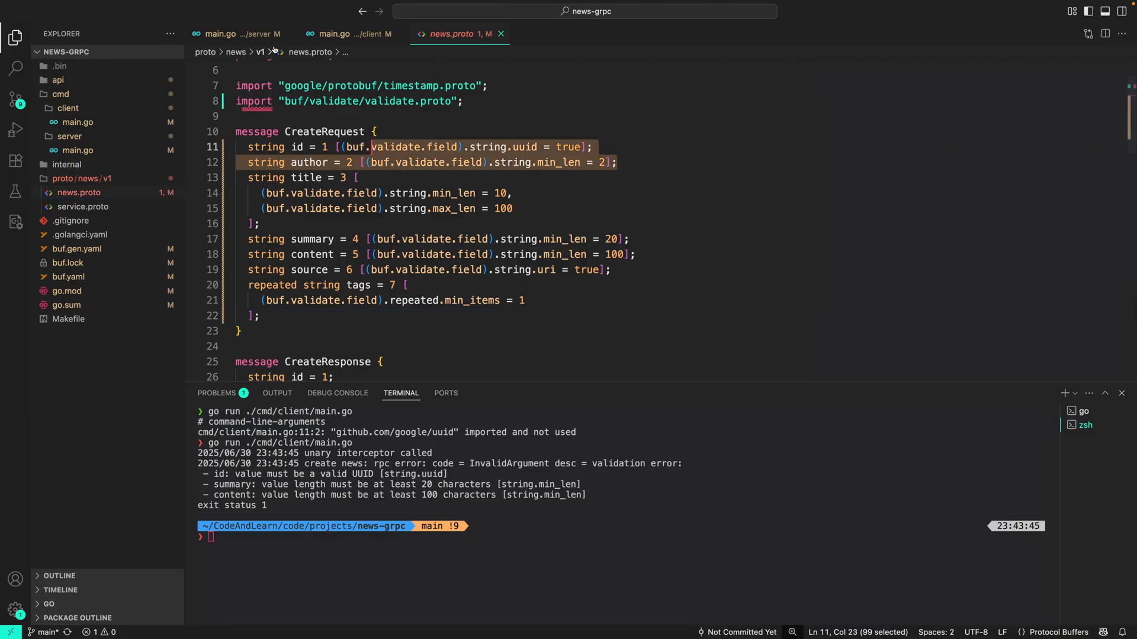
- Review the server main.go's protovalidate and interceptor imports, with a glance at the client's main.go
{"action": "left_click", "coordinate": [221, 33]}
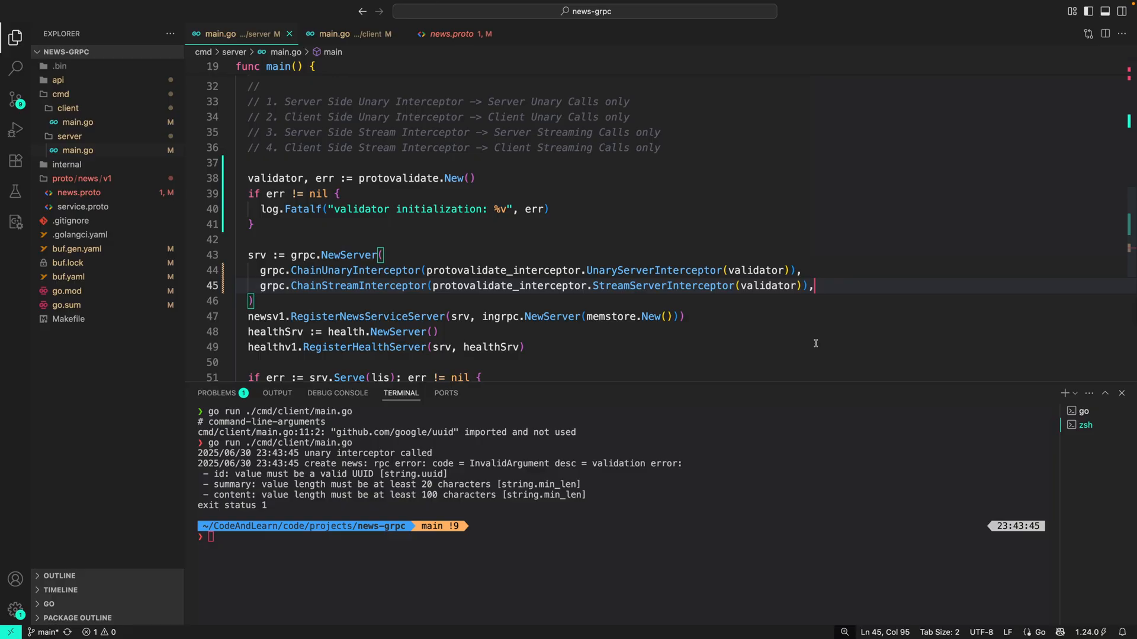
{"action": "left_click", "coordinate": [334, 33]}
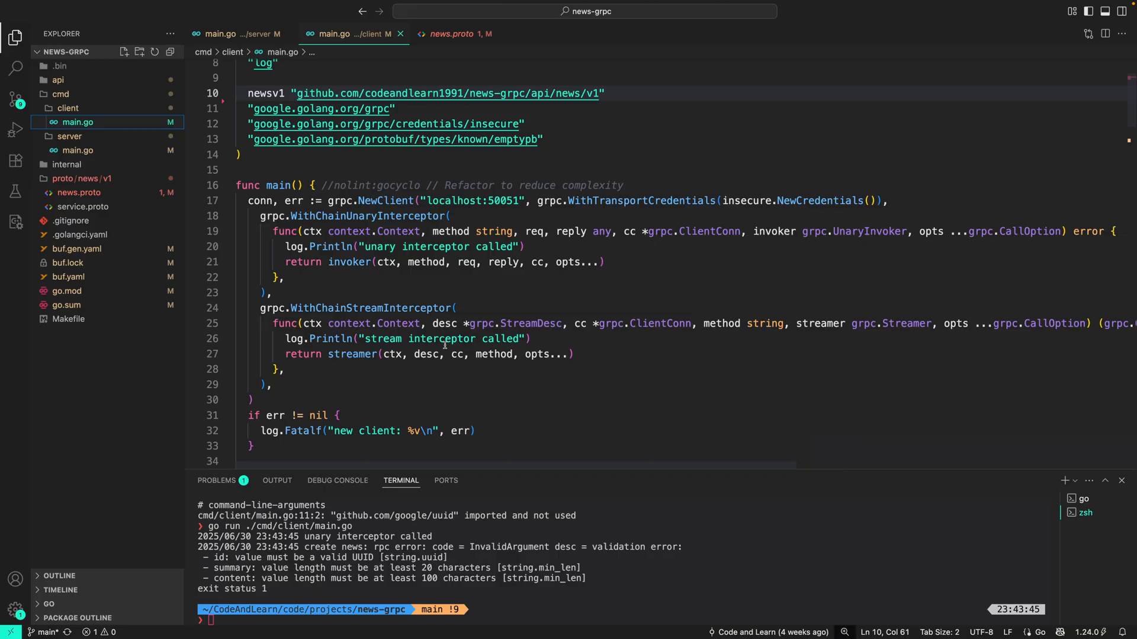
{"action": "left_click", "coordinate": [222, 33]}
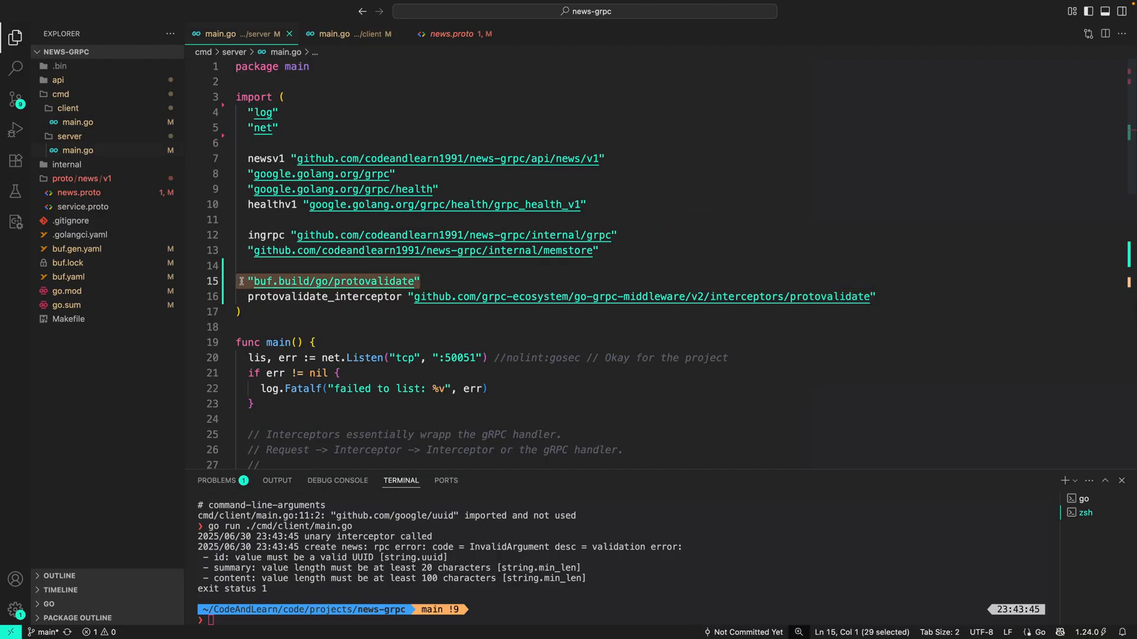
- In client main.go, import protovalidate and add validator, err := protovalidate.New() with a fatal err != nil check
{"action": "left_click", "coordinate": [334, 33]}
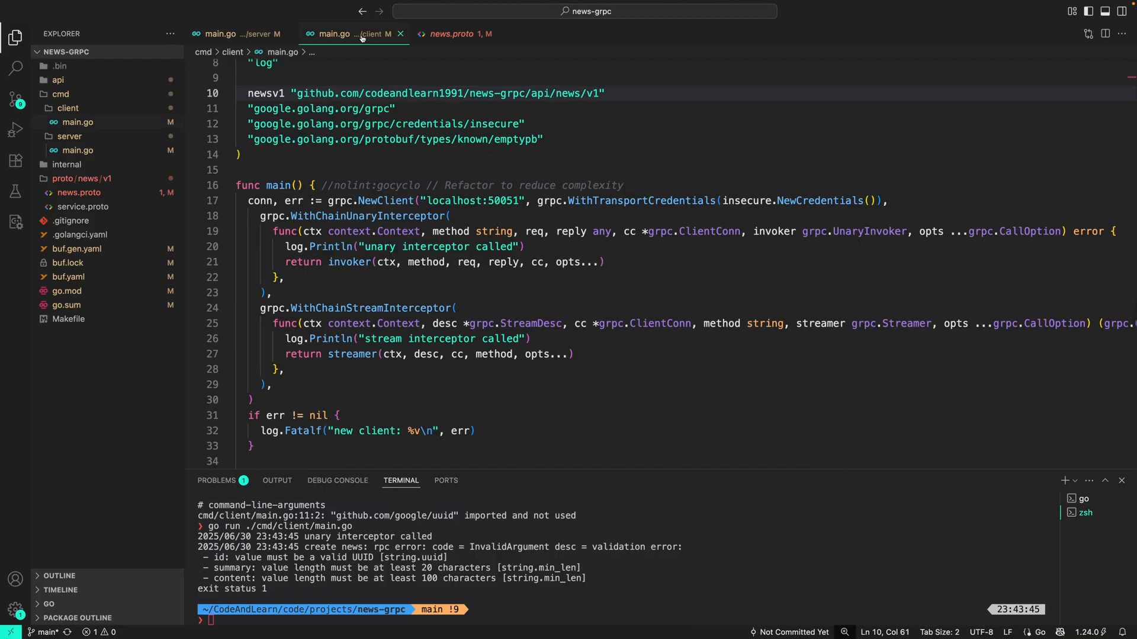
{"action": "type", "text": "pr"}
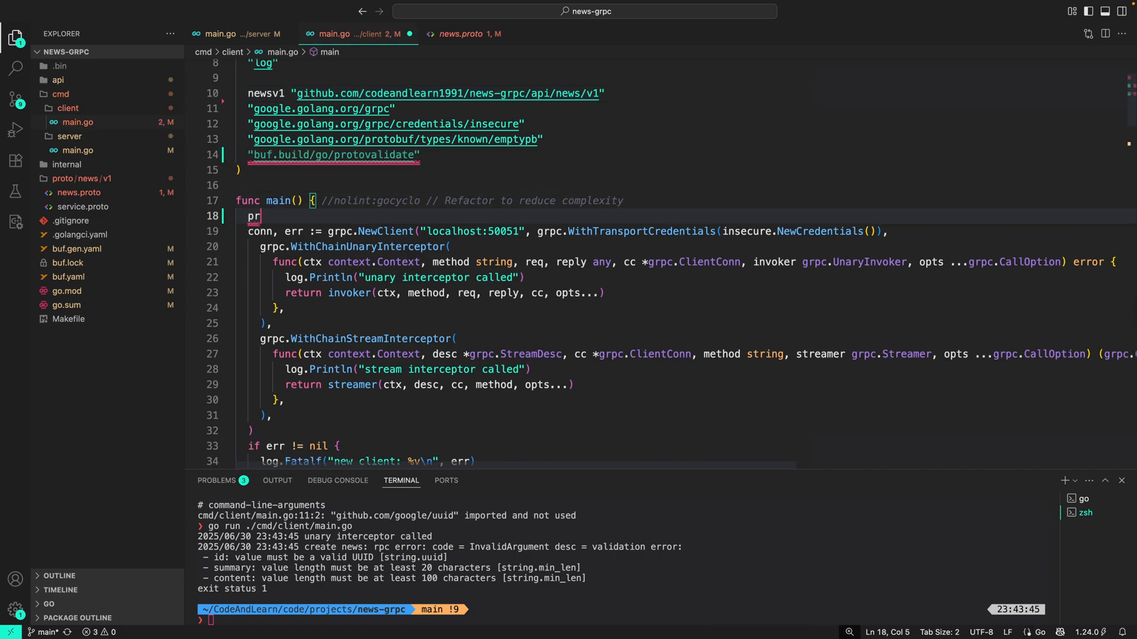
{"action": "type", "text": "validator, err := pro"}
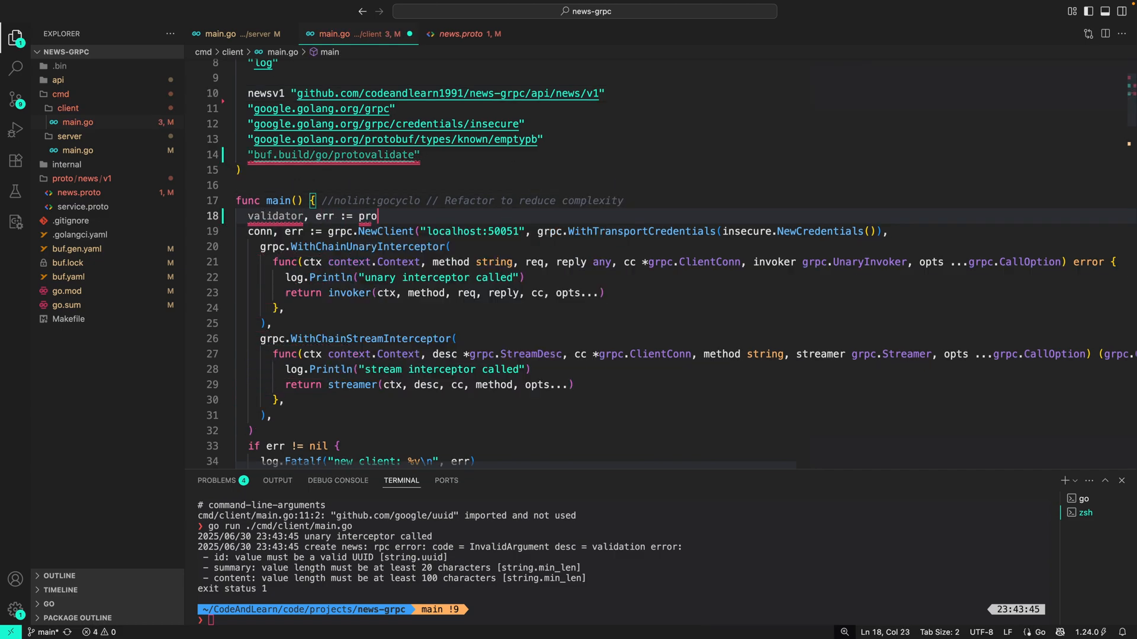
{"action": "type", "text": "tovalidate.New()"}
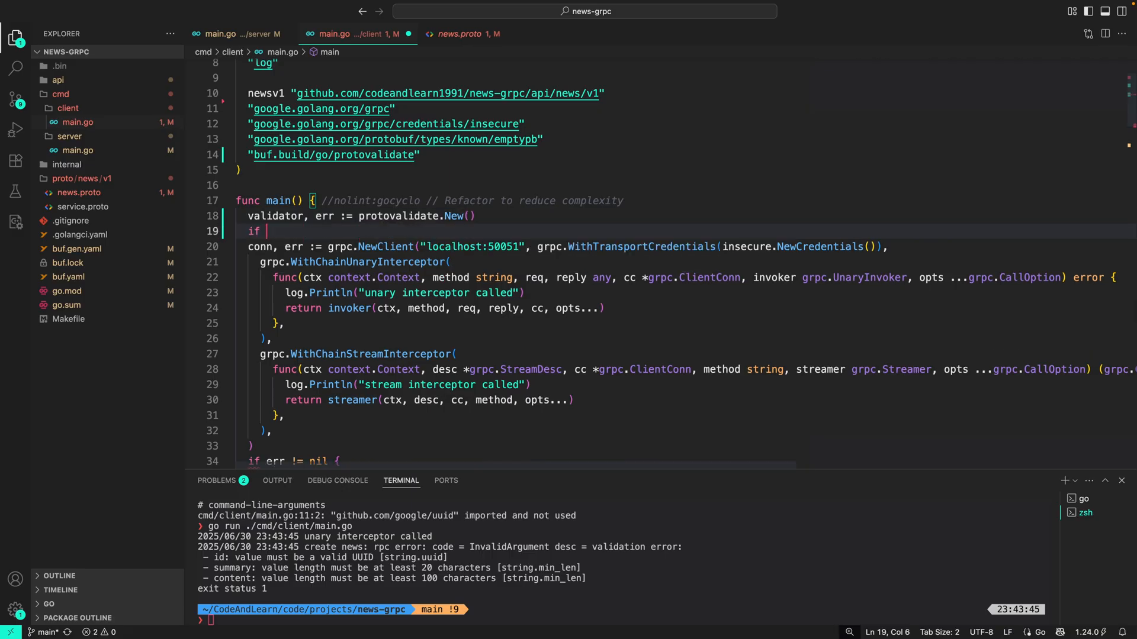
{"action": "type", "text": "err != nil {"}
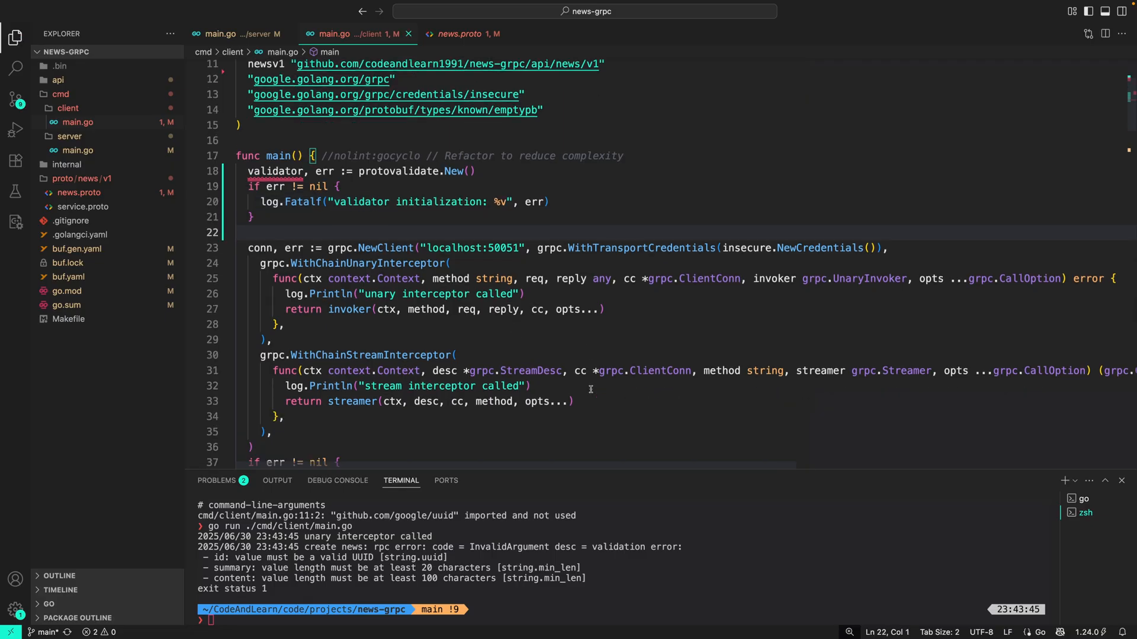
{"action": "scroll", "scroll_direction": "down", "scroll_amount": 3}
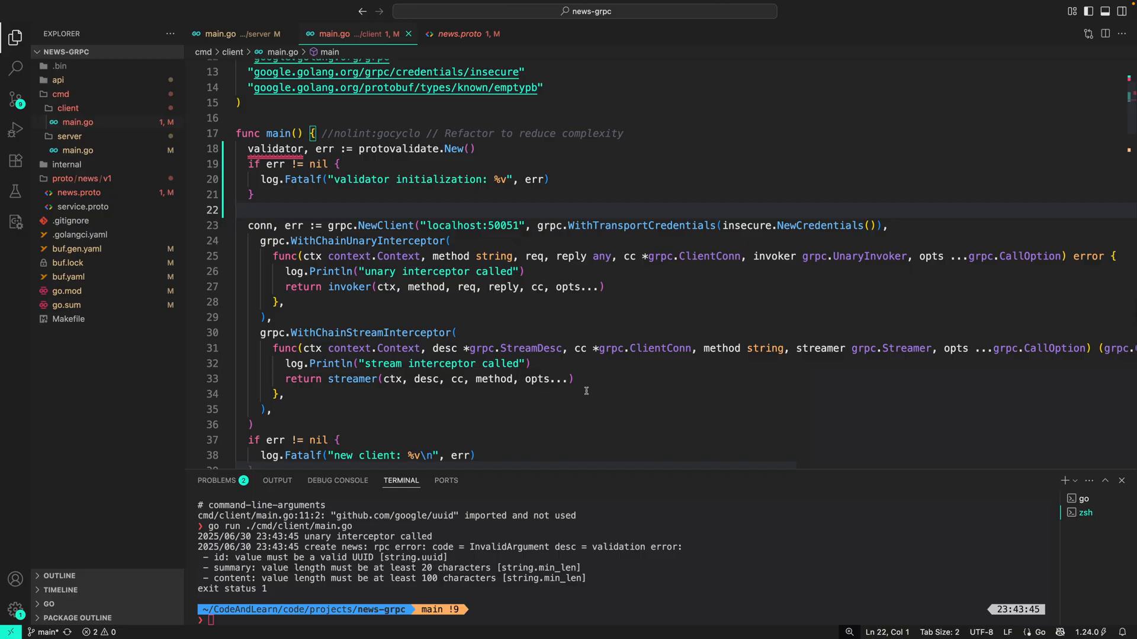
{"action": "mouse_move", "coordinate": [435, 247]}
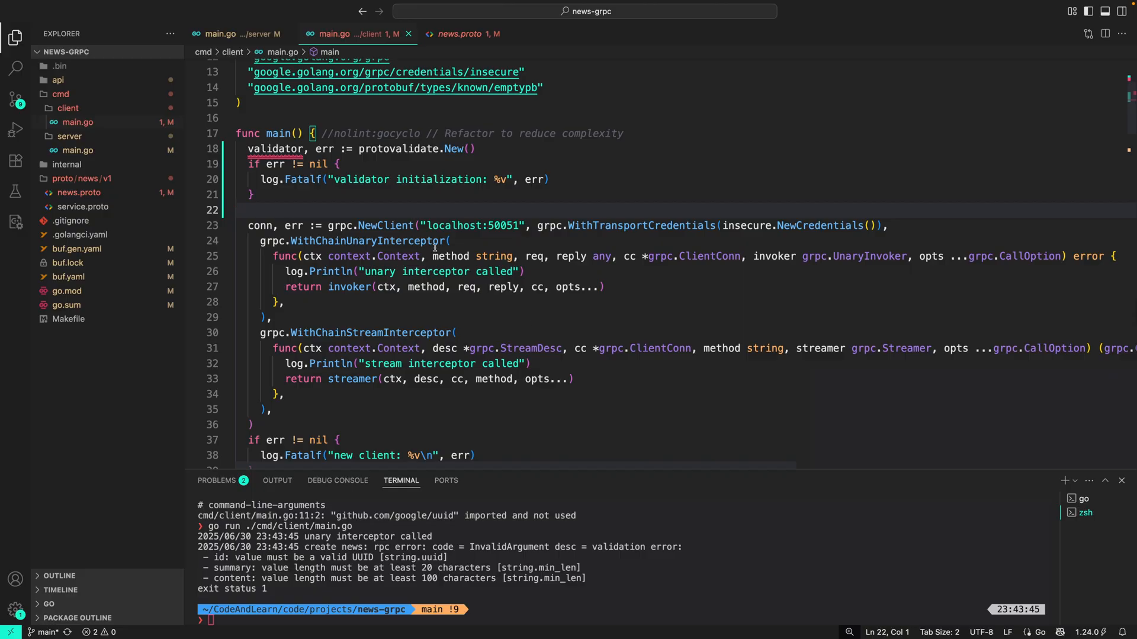
- Relocate the validator block after ctx and guard client.Create(msg) with if err := validator.Validate(msg); err != nil log.Fatalf
{"action": "left_click_drag", "start_coordinate": [247, 150], "coordinate": [251, 194]}
{"action": "type", "text": "validator.Validate(msg"}
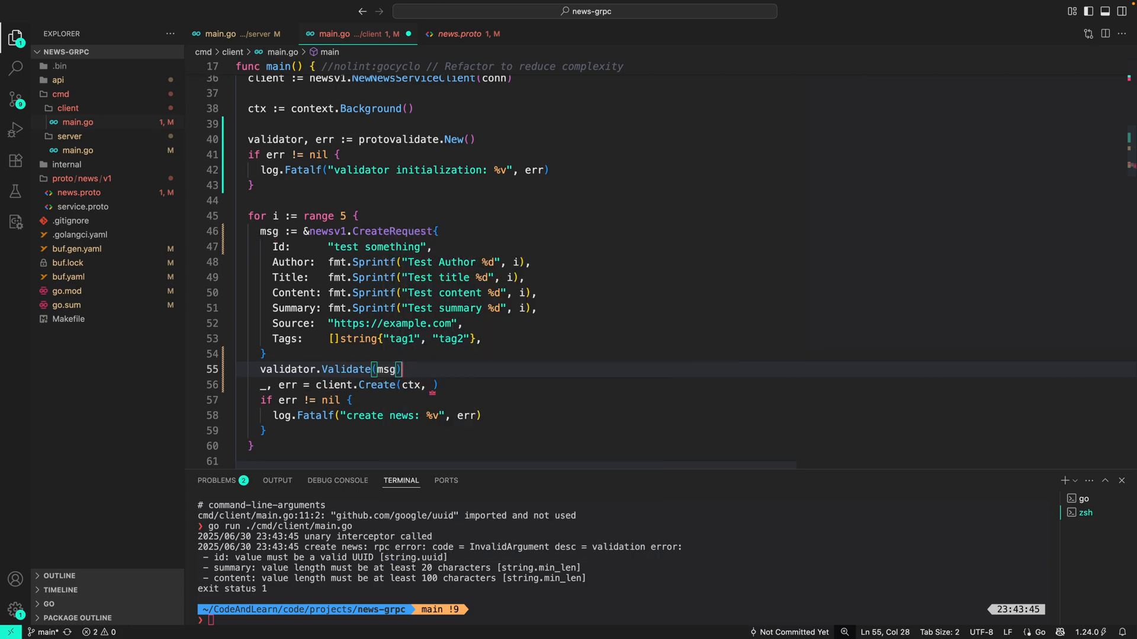
{"action": "type", "text": "if err :="}
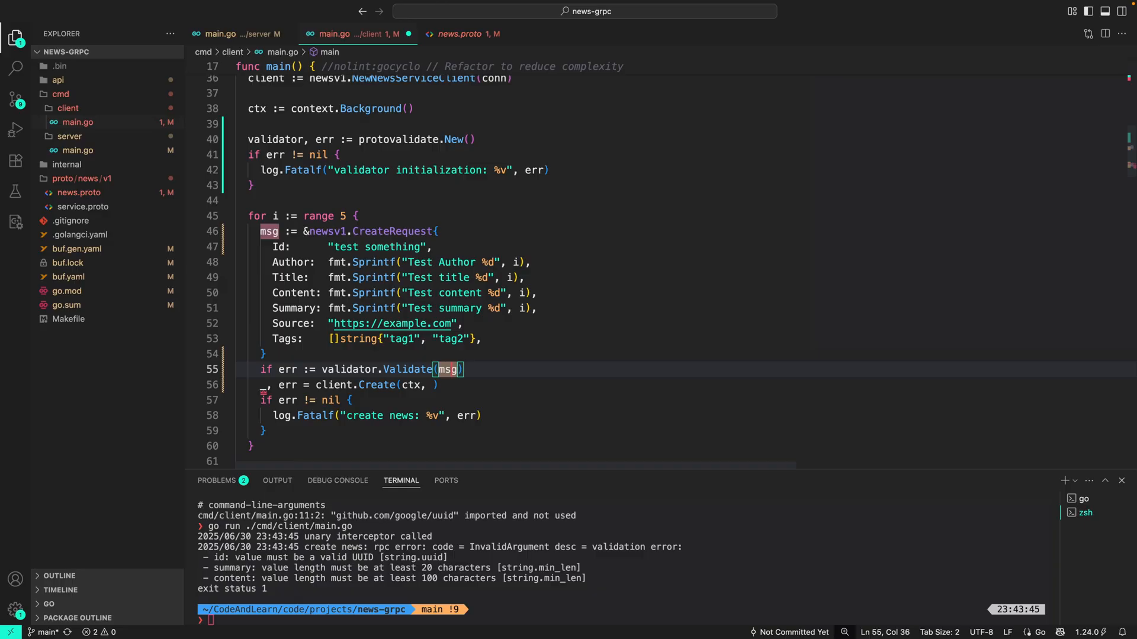
{"action": "type", "text": "; err 1="}
{"action": "type", "text": "log.Fatalf(\"validation error: %v\", err"}
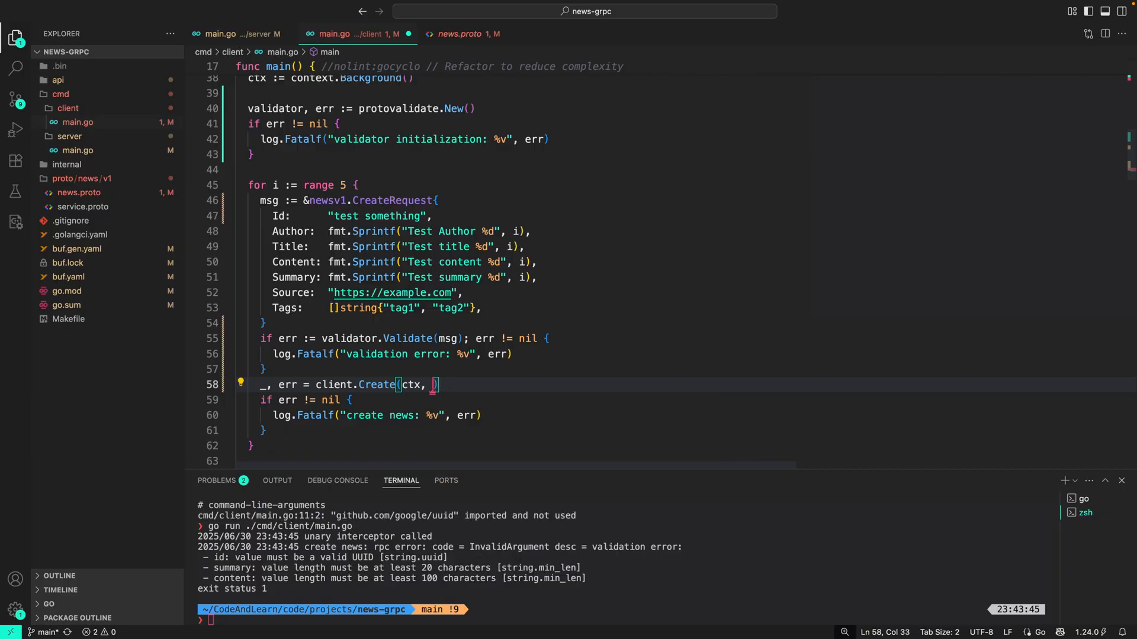
{"action": "type", "text": "msg"}
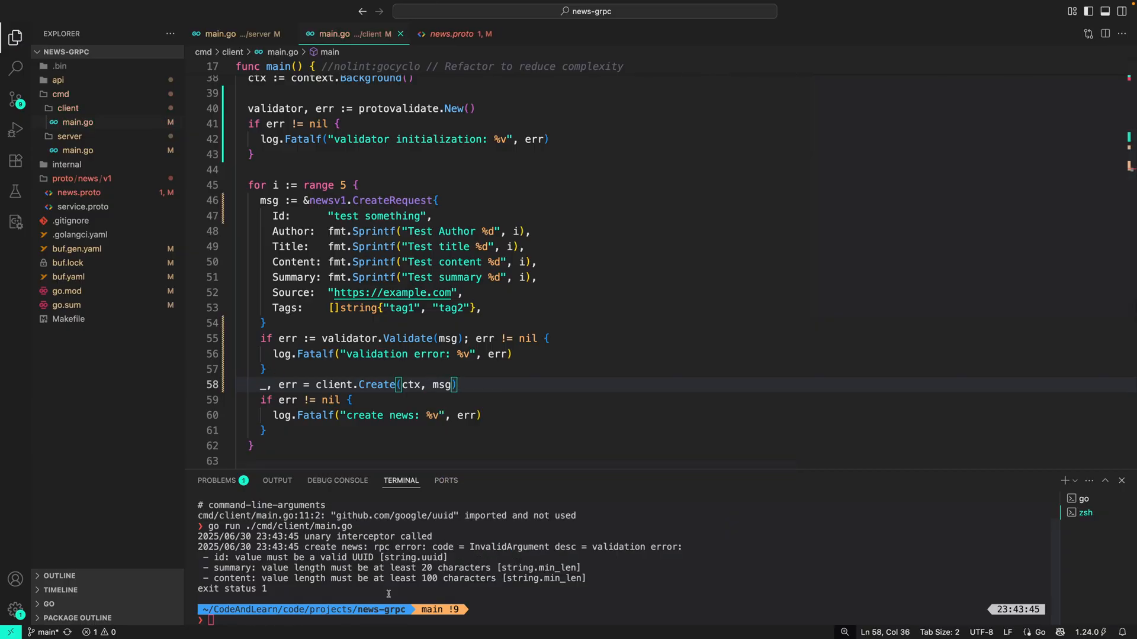